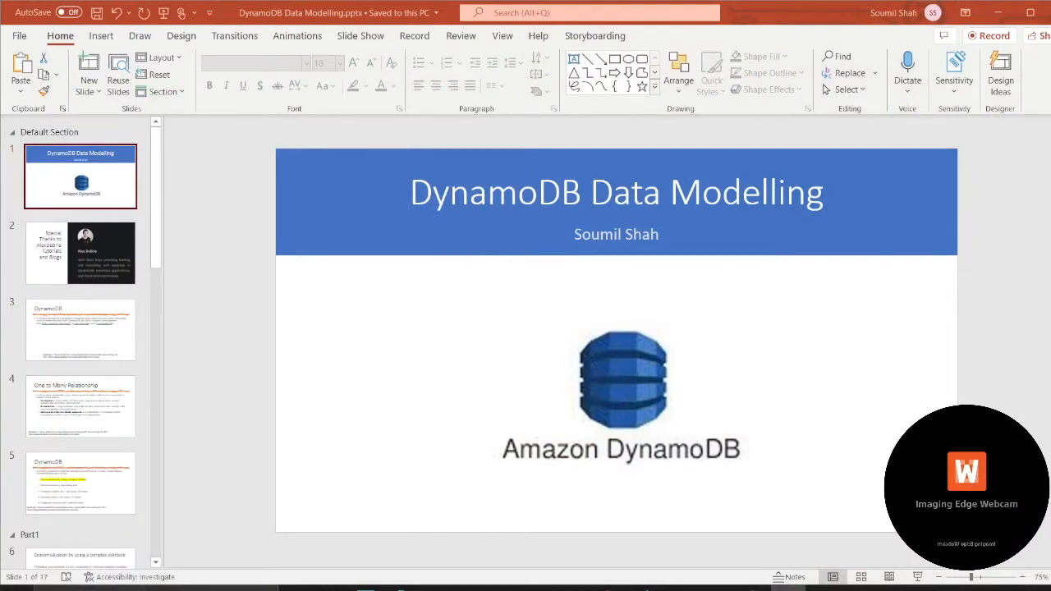
mouse_move(65, 268)
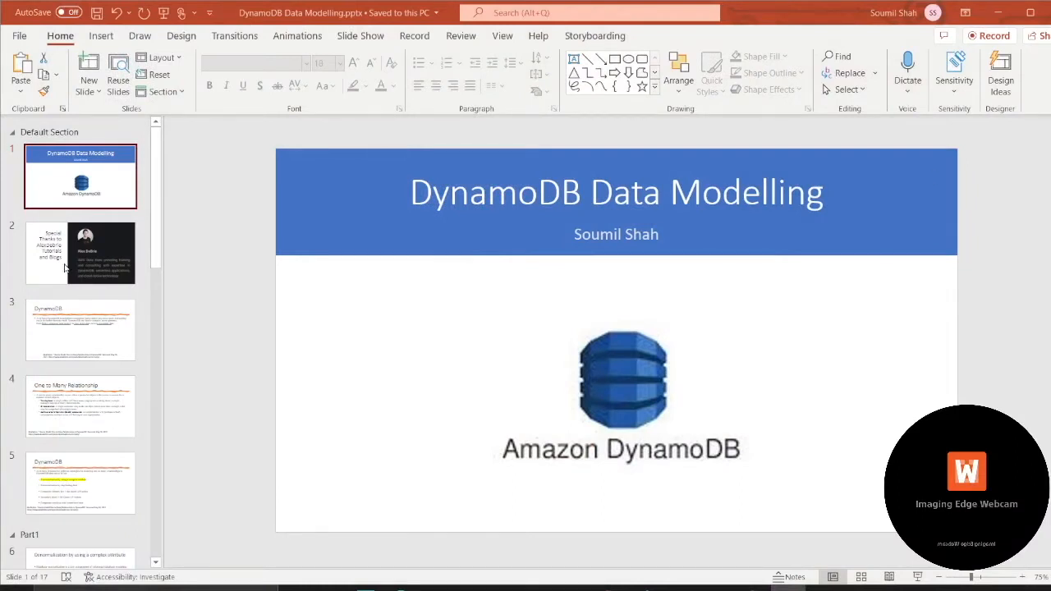
Look through the patterns video, Cloudash blog notes and the Build with DynamoDB episode tab
left_click(80, 253)
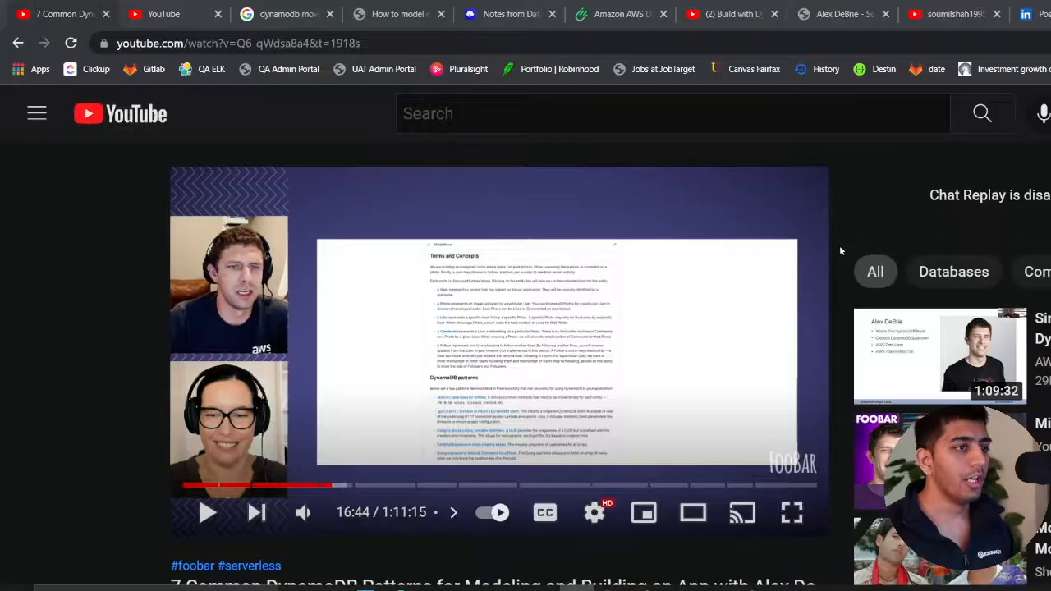
left_click(509, 13)
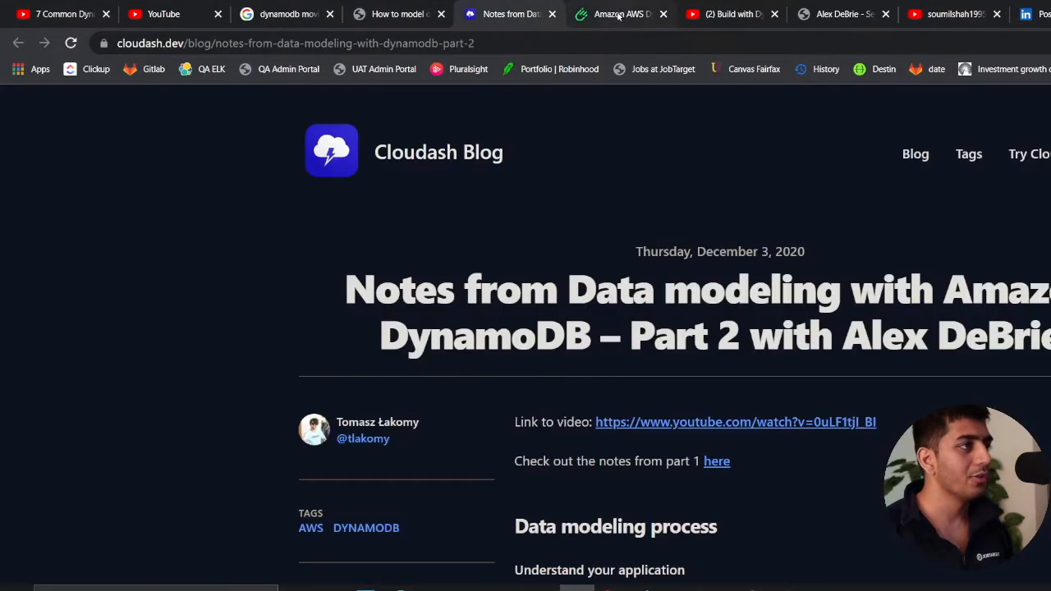
left_click(731, 13)
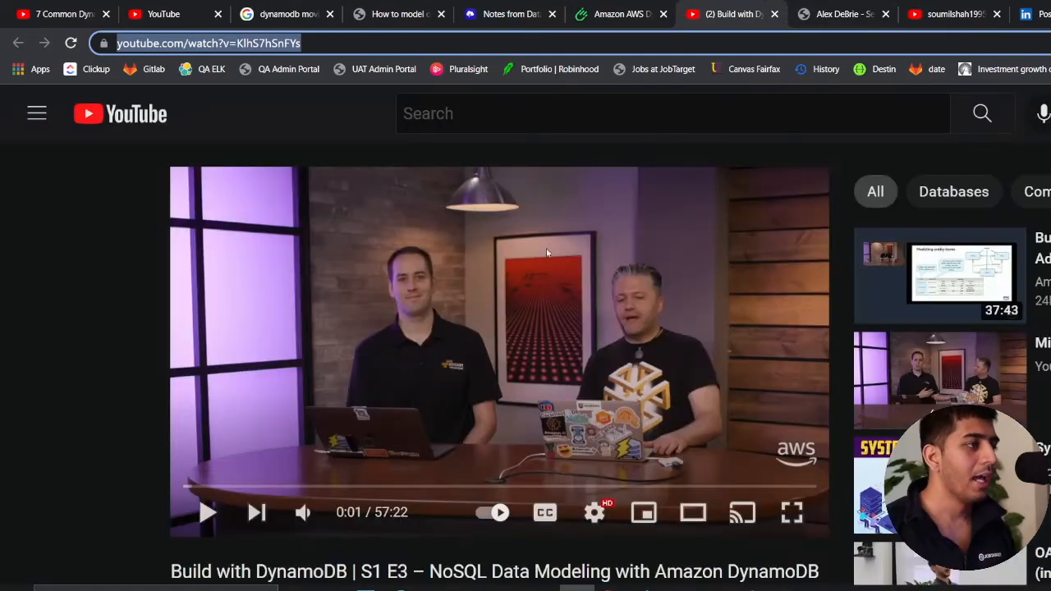
left_click(398, 13)
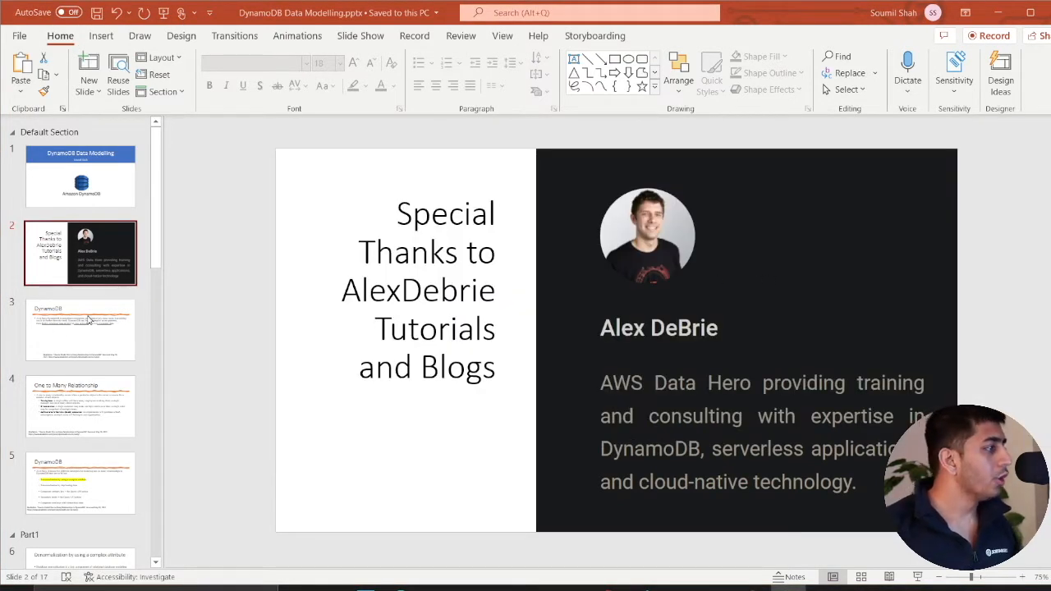
View the DynamoDB overview slide, then the slide listing five one-to-many modeling strategies
left_click(81, 328)
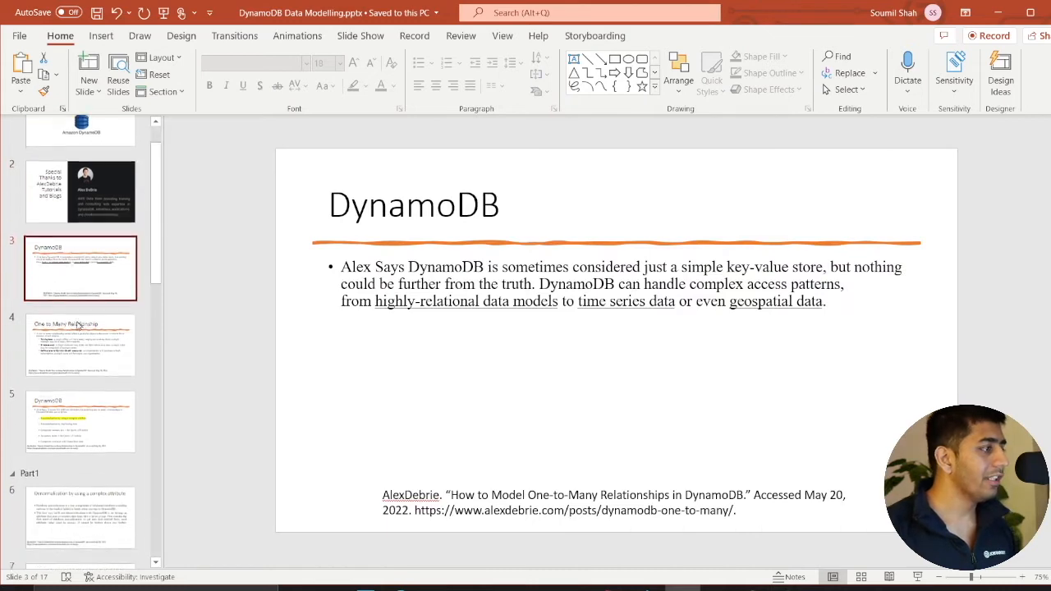
left_click(80, 345)
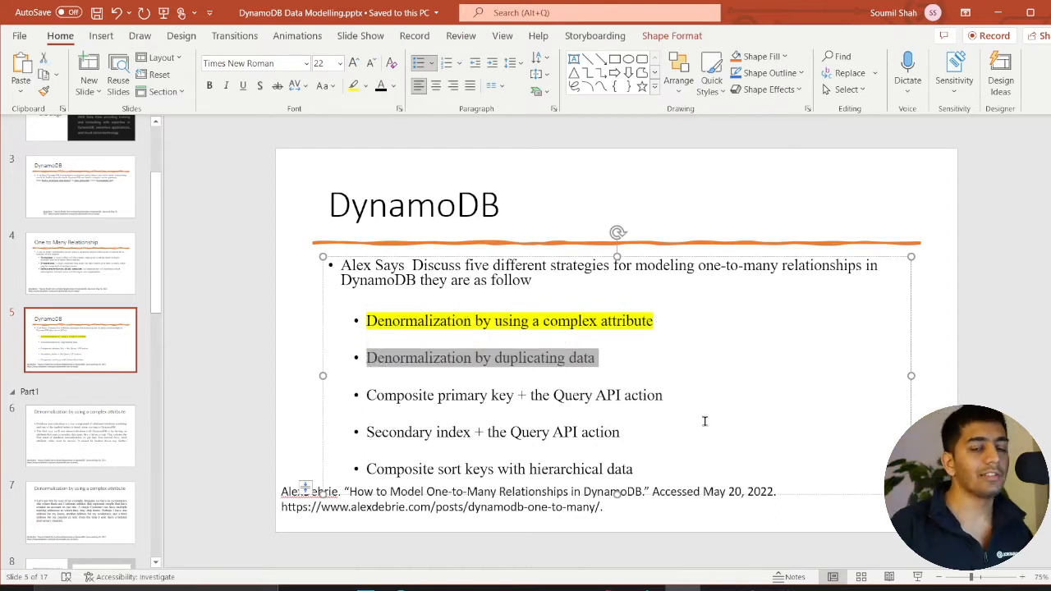
mouse_move(733, 439)
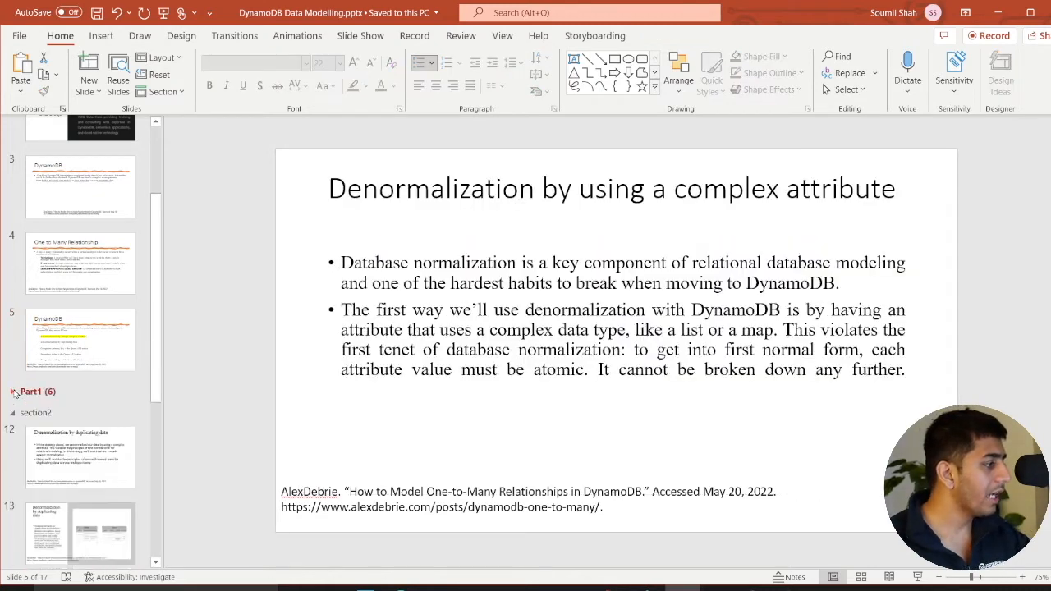
Step through the Customers/Addresses and MailingAddresses map slides to the duplicating-data slide
scroll("down", 3)
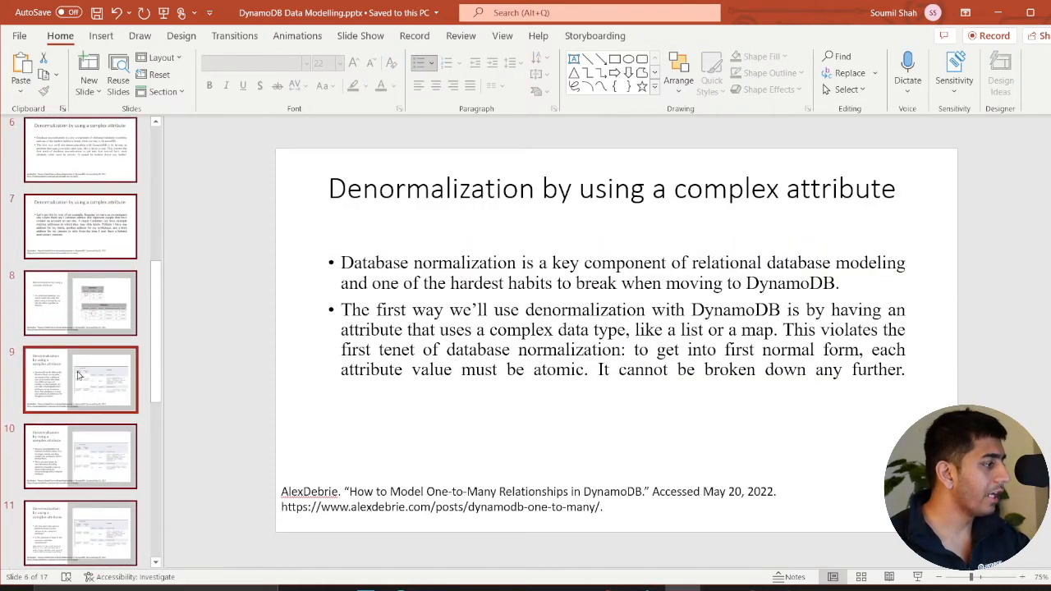
left_click(80, 303)
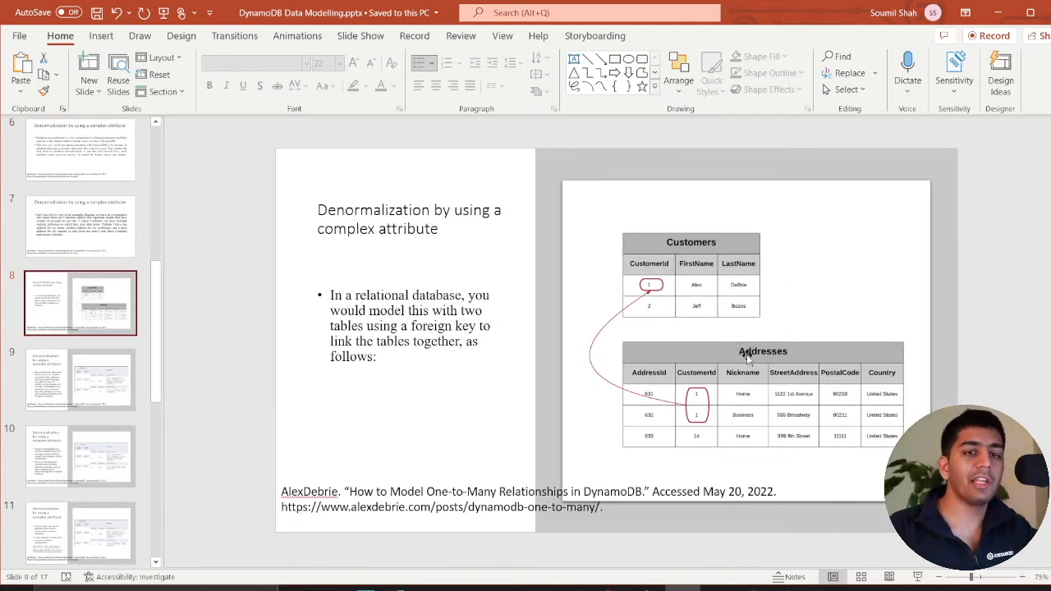
left_click(81, 378)
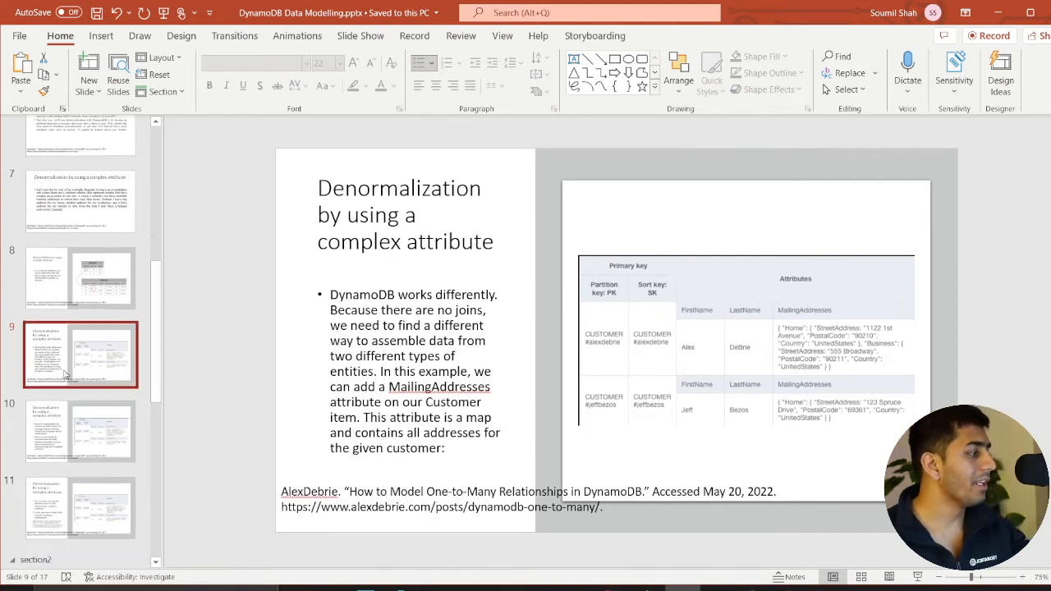
left_click(81, 414)
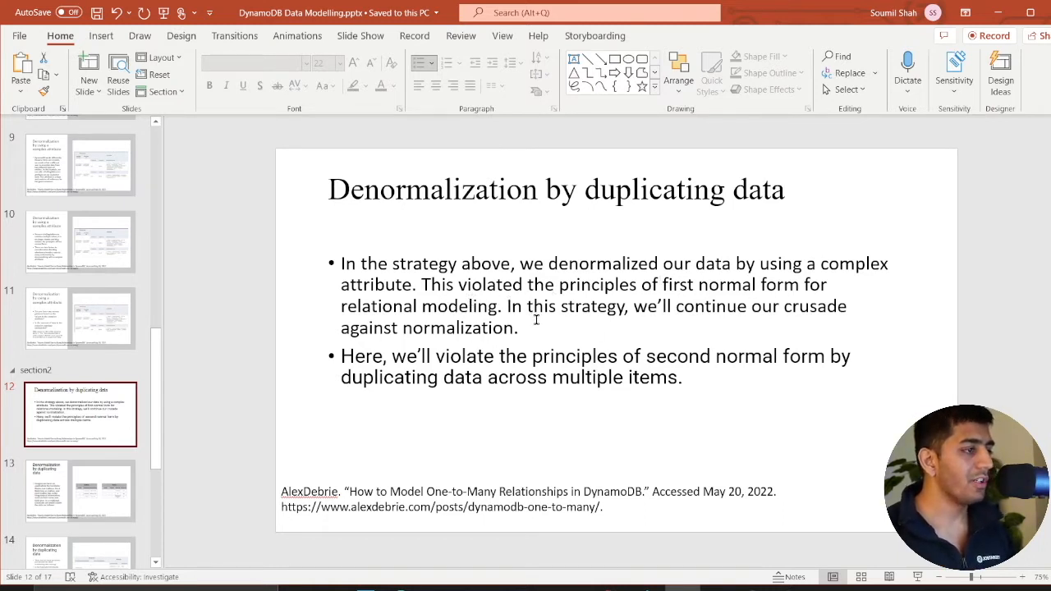
mouse_move(807, 321)
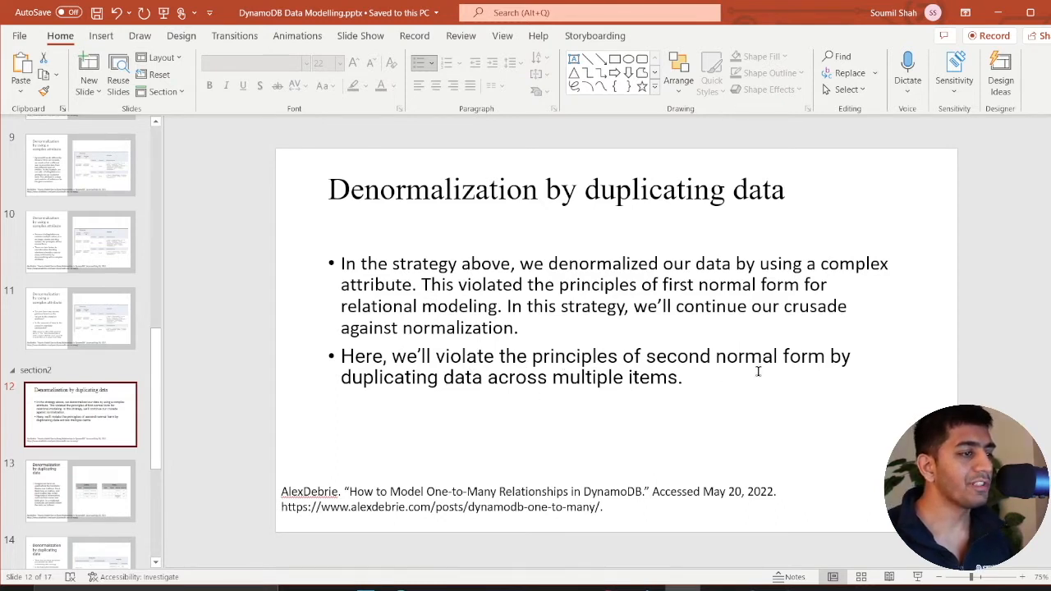
Emphasize the phrase about duplicating data across items, then show the authors and books table slide
left_click_drag(342, 377, 681, 376)
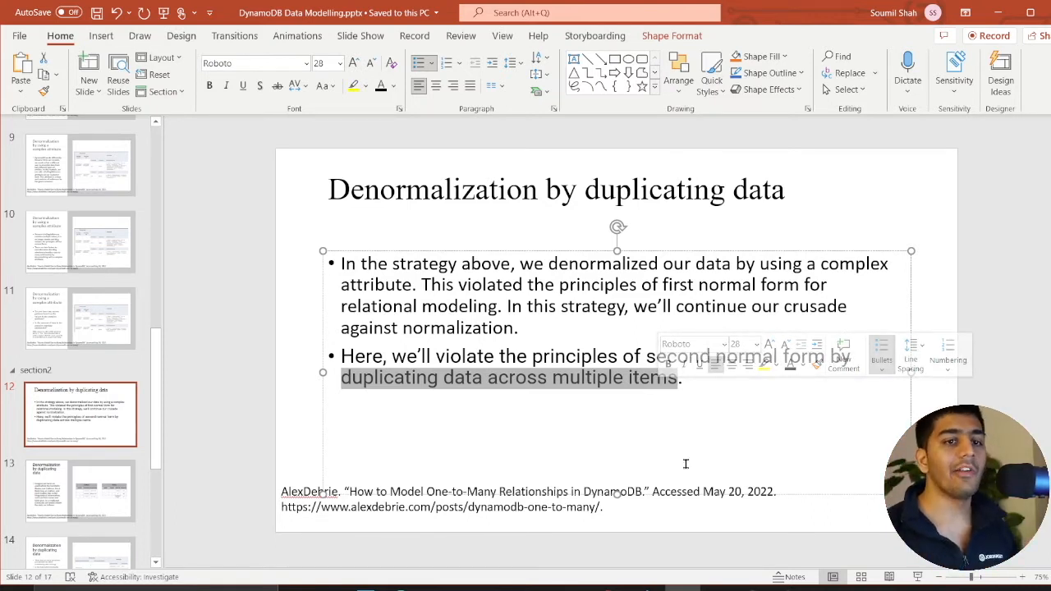
left_click(79, 489)
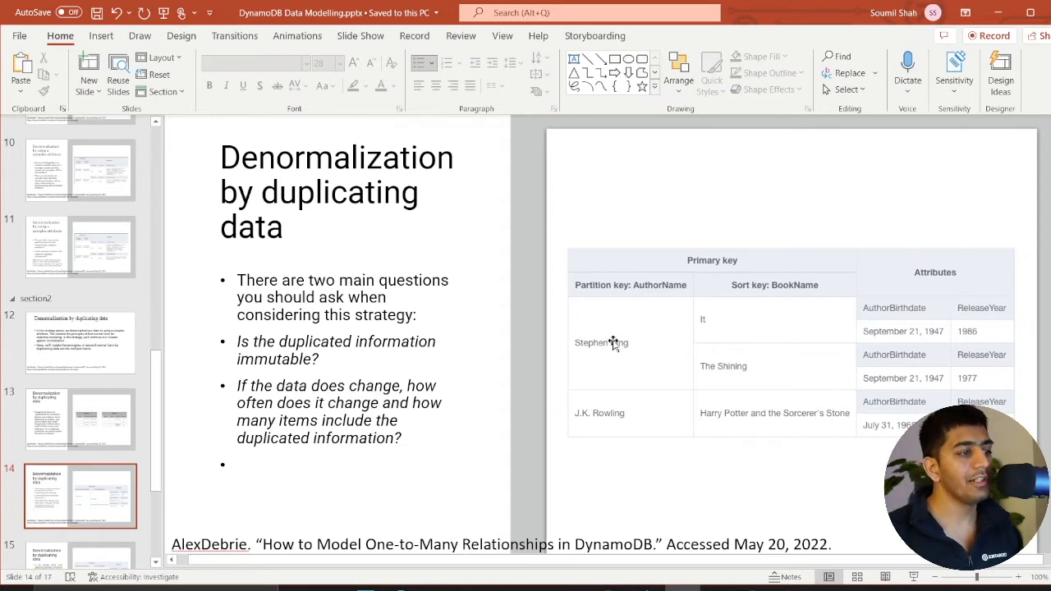
mouse_move(683, 328)
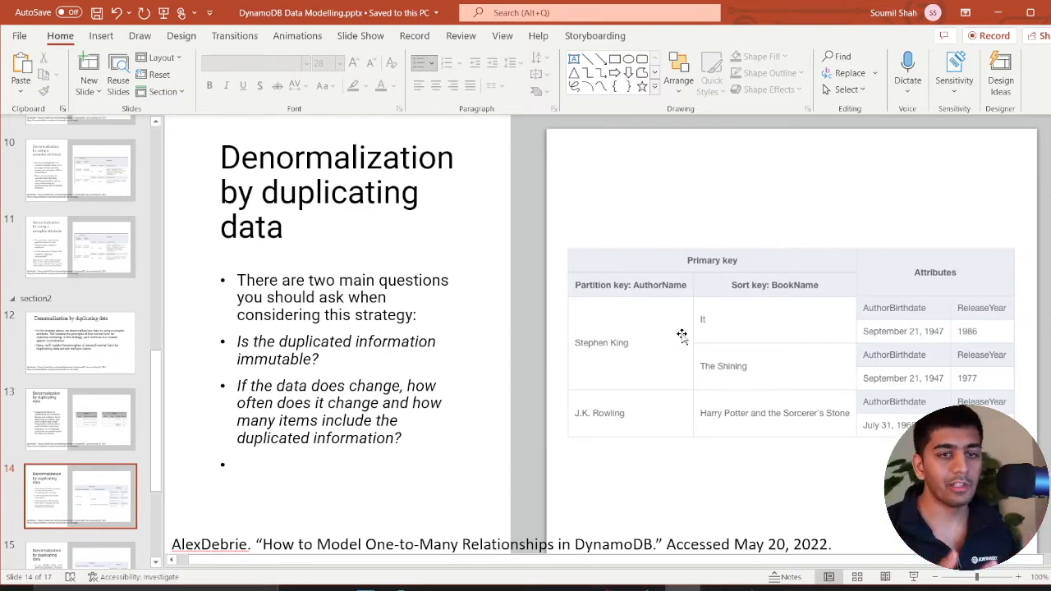
mouse_move(785, 341)
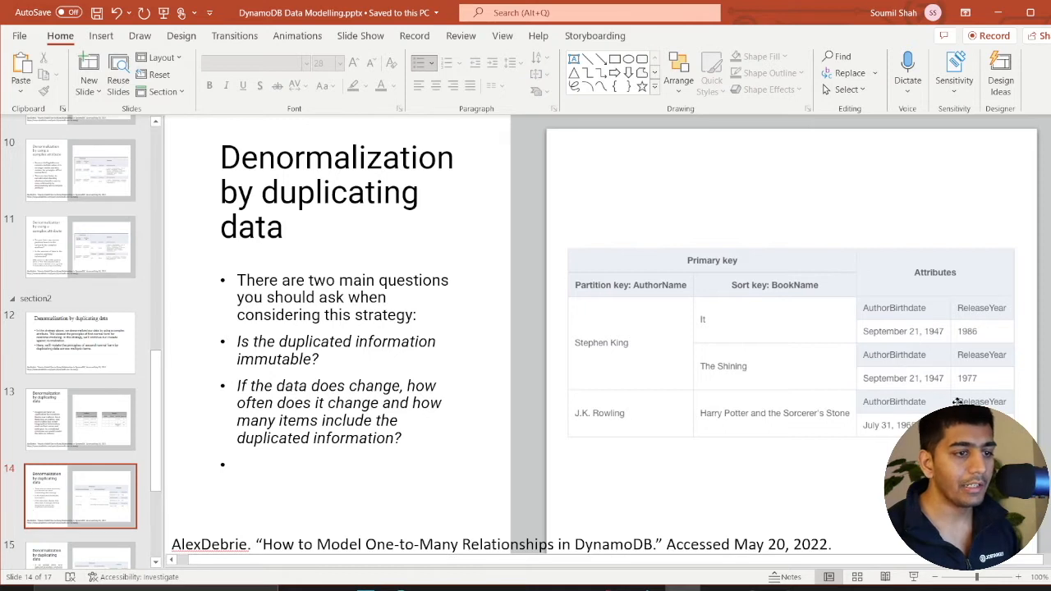
mouse_move(907, 340)
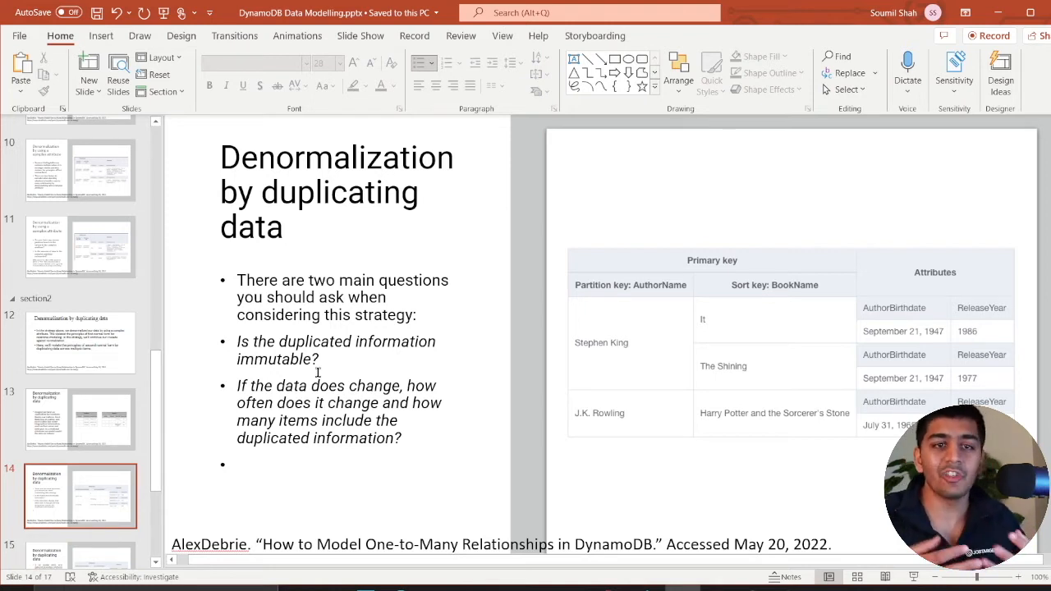
mouse_move(521, 256)
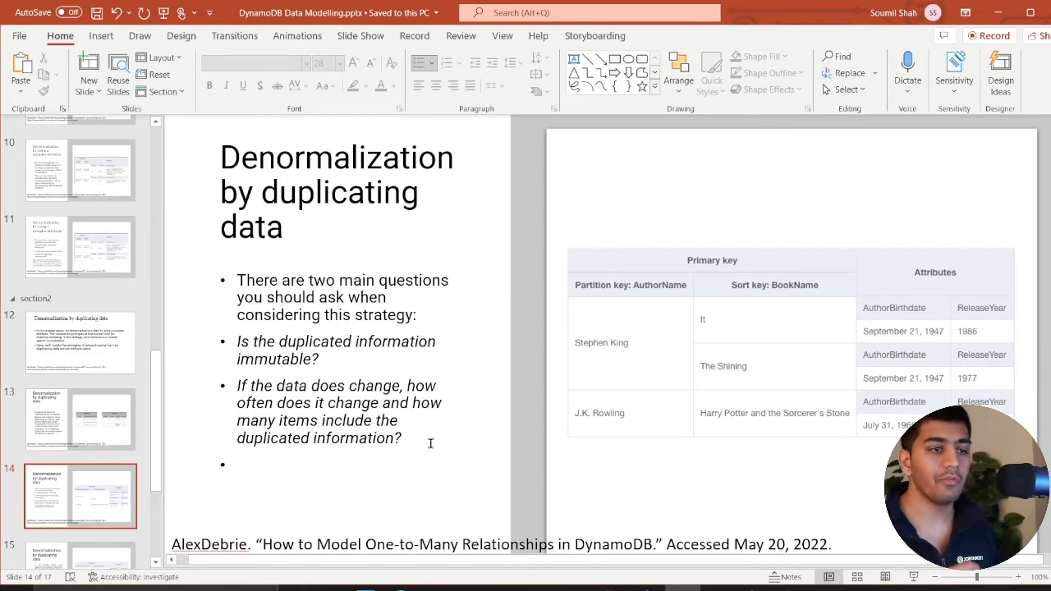
mouse_move(608, 314)
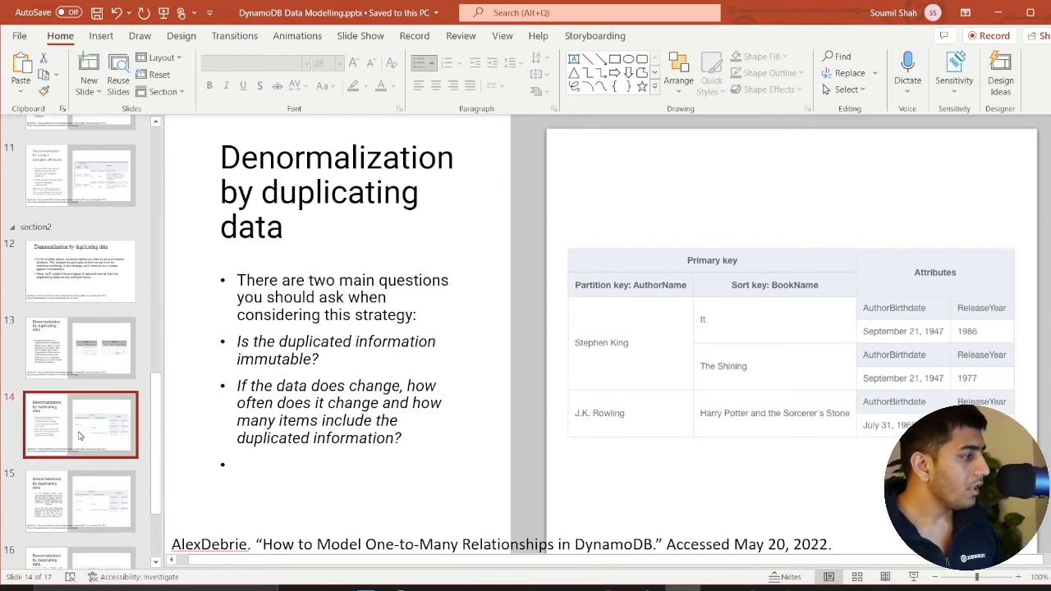
View the immutable-data slide, then the one weighing change frequency and number of duplicated items
left_click(81, 427)
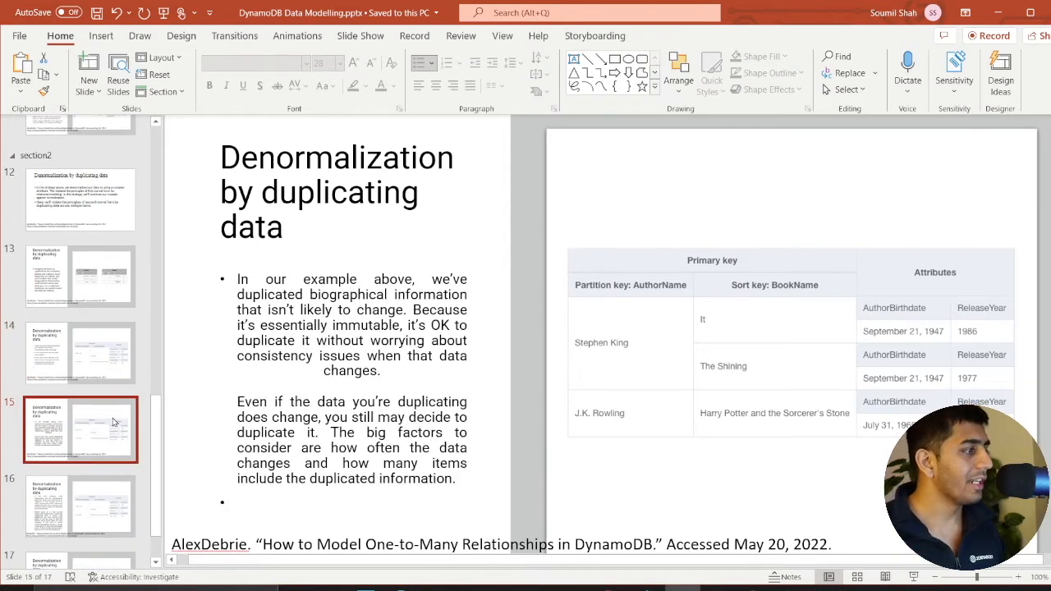
mouse_move(162, 431)
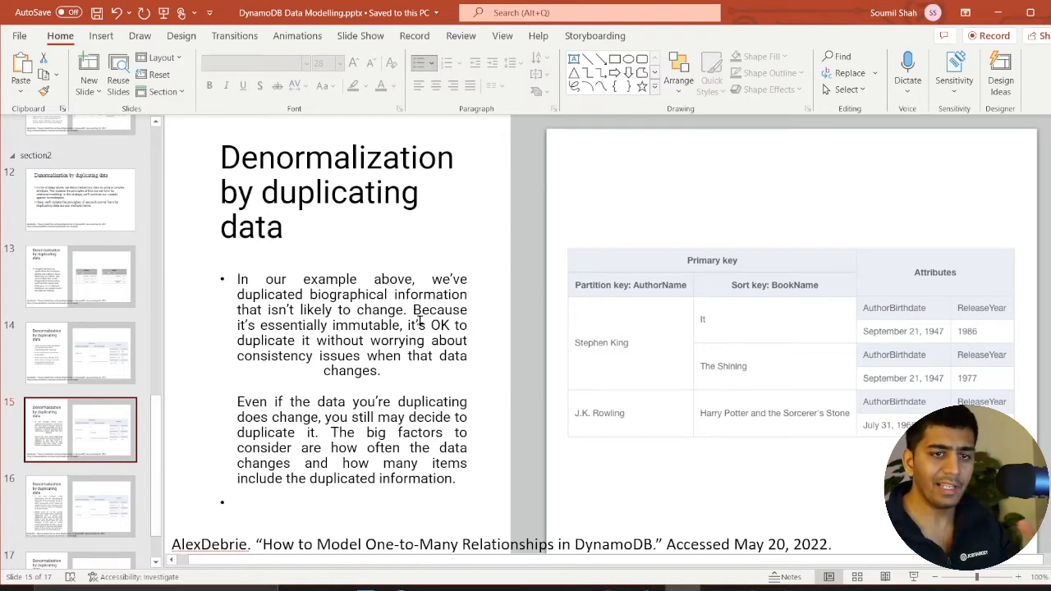
mouse_move(345, 348)
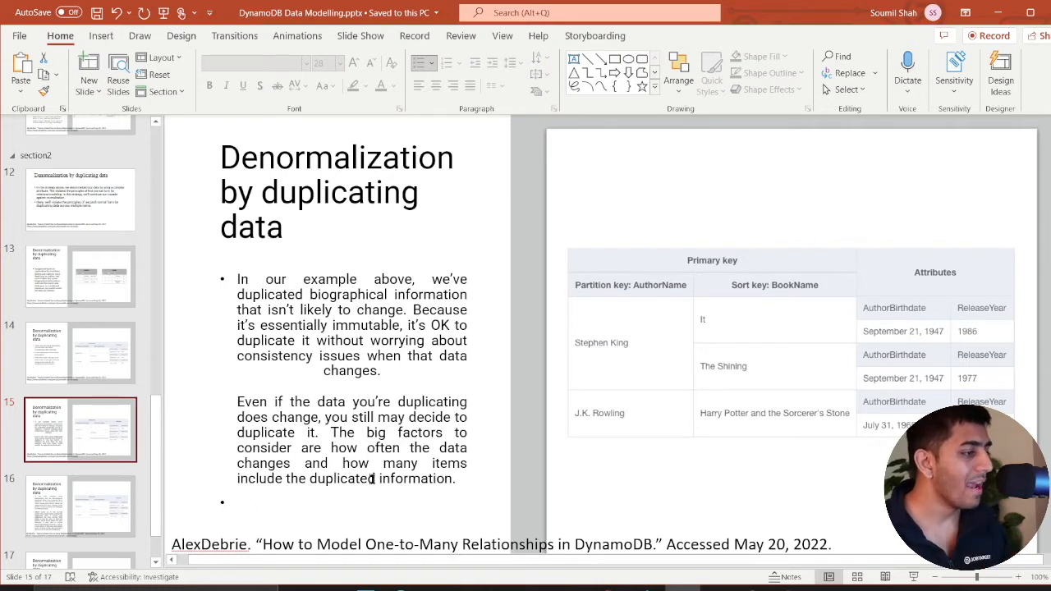
left_click(81, 506)
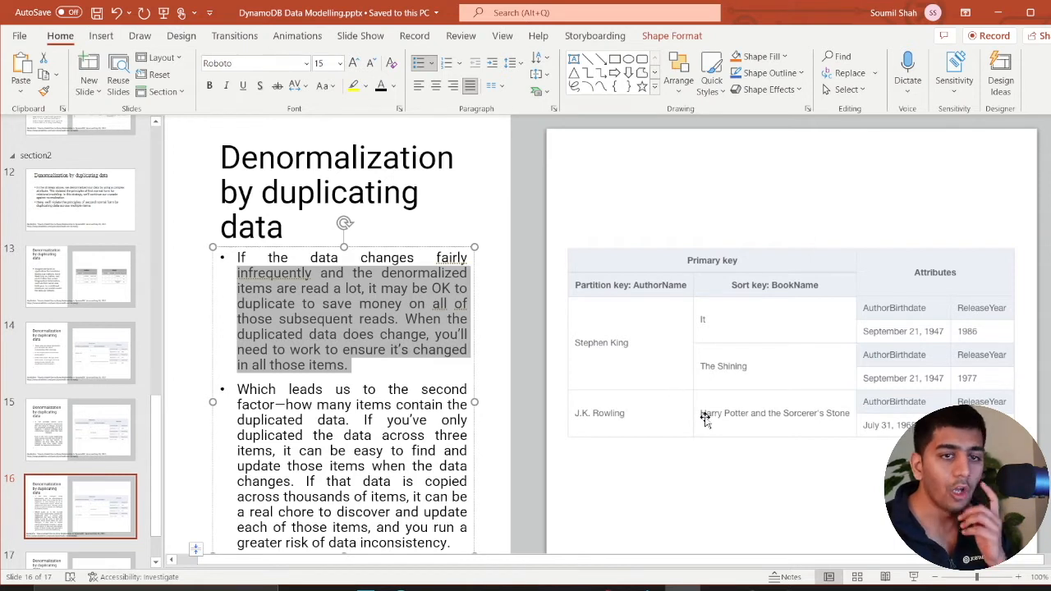
mouse_move(710, 360)
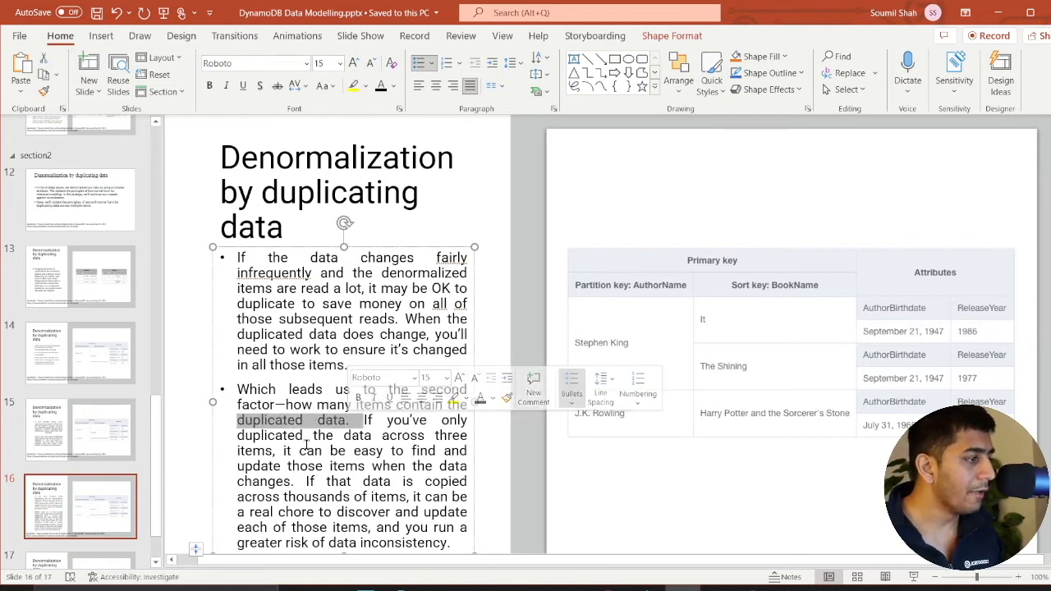
Highlight "three items" in yellow and emphasize the sentence about updating items
left_click(278, 450)
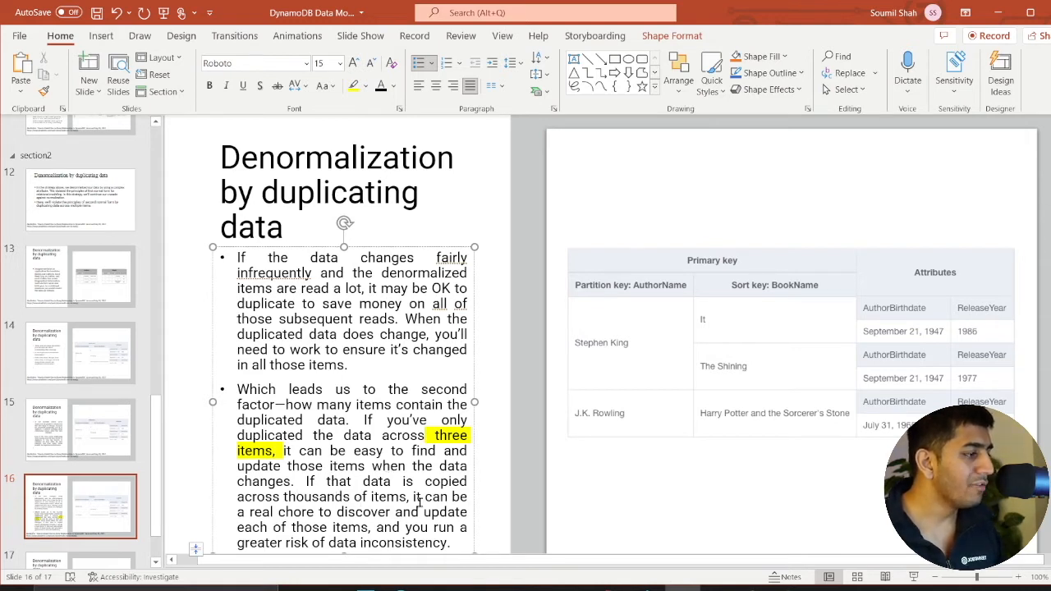
left_click_drag(371, 496, 452, 496)
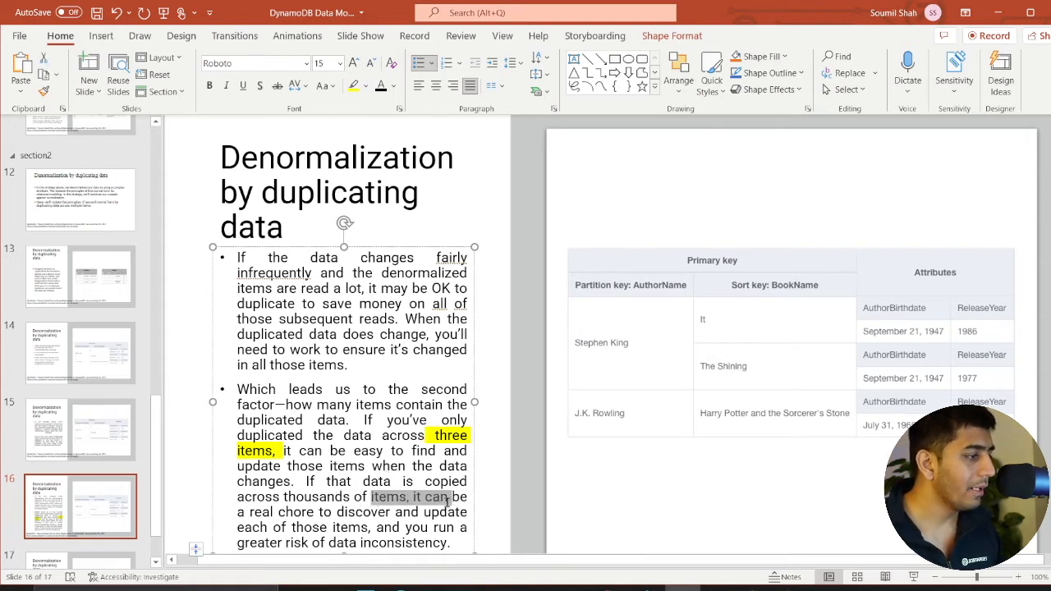
left_click_drag(450, 497, 338, 512)
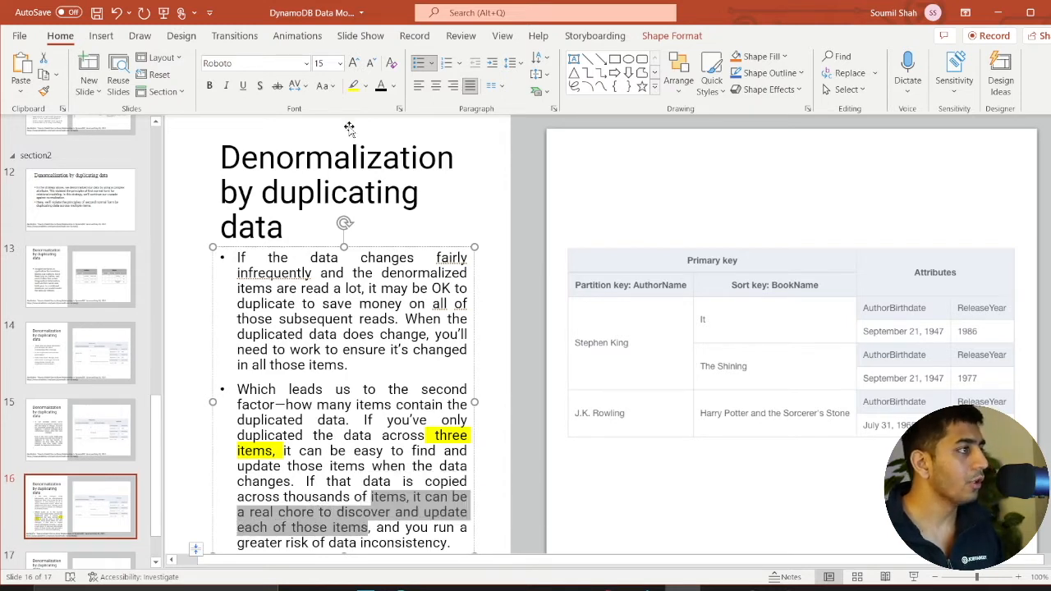
left_click(353, 85)
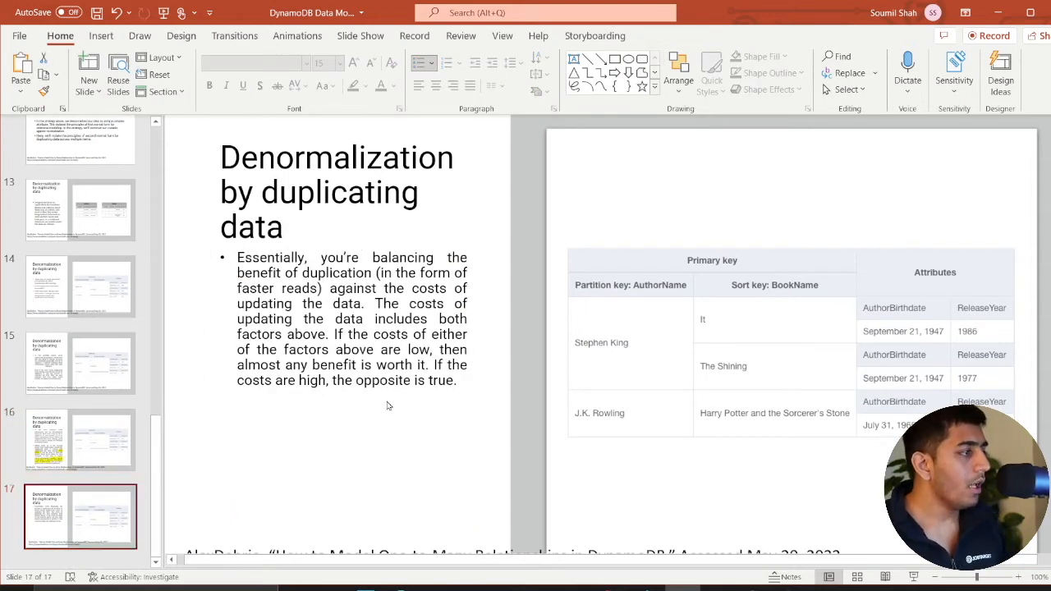
mouse_move(402, 404)
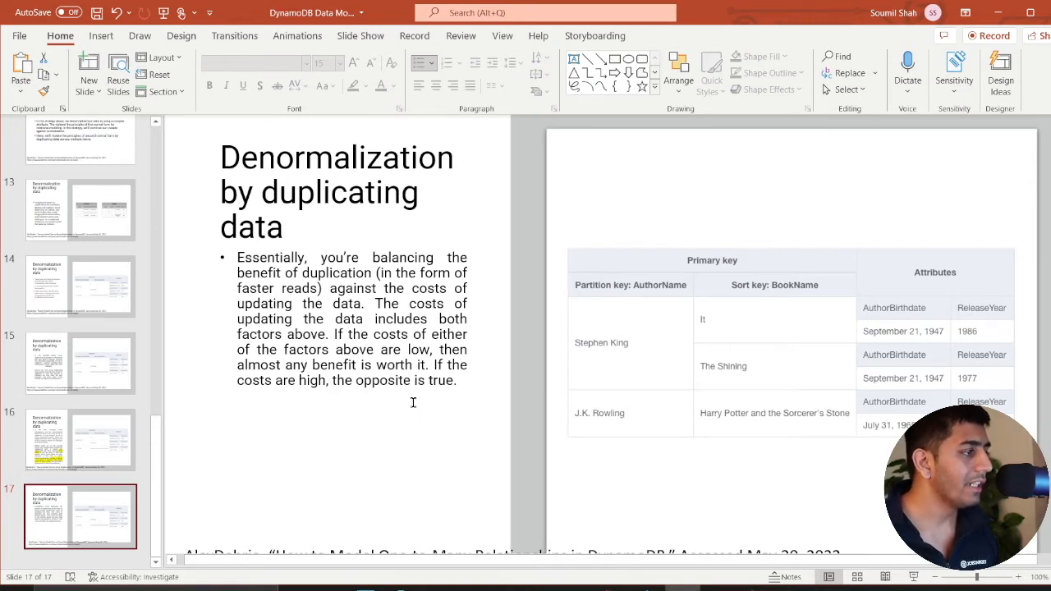
mouse_move(420, 431)
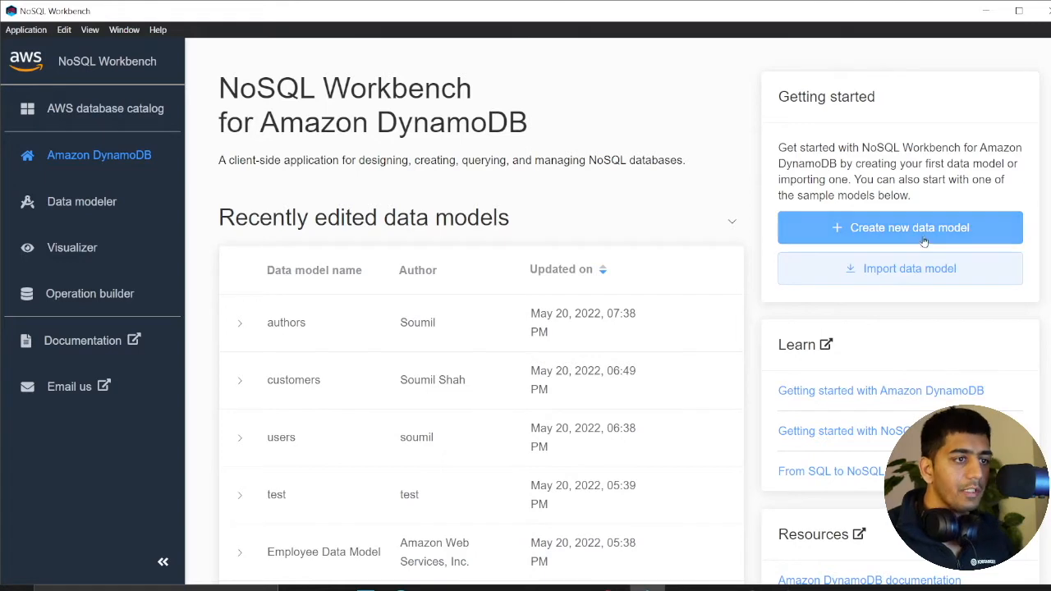
Create the Bookstore data model by Soumil, described as learning denormalization by duplicating data
left_click(900, 227)
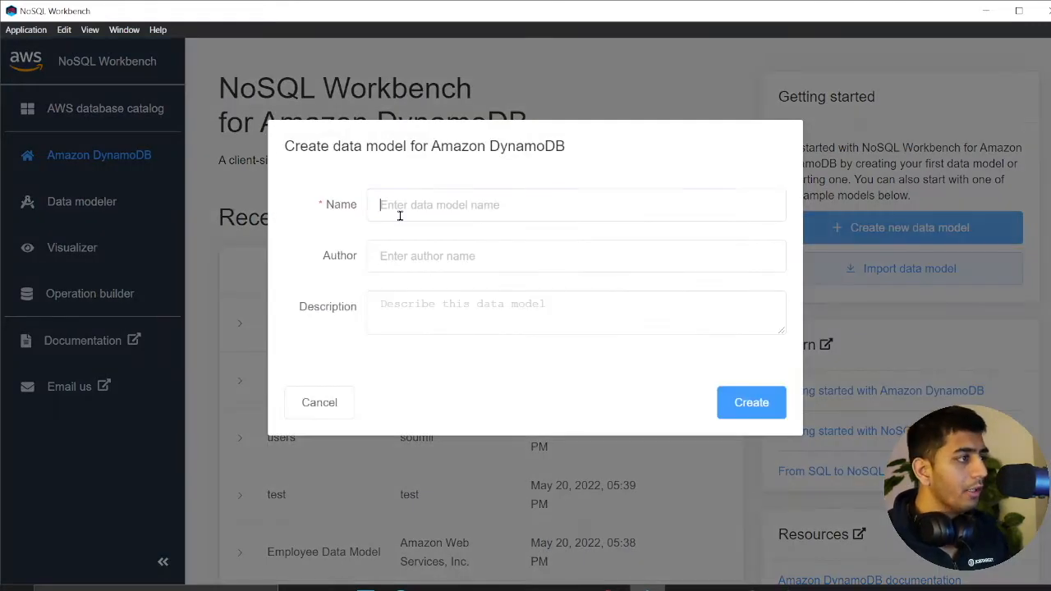
left_click(575, 204)
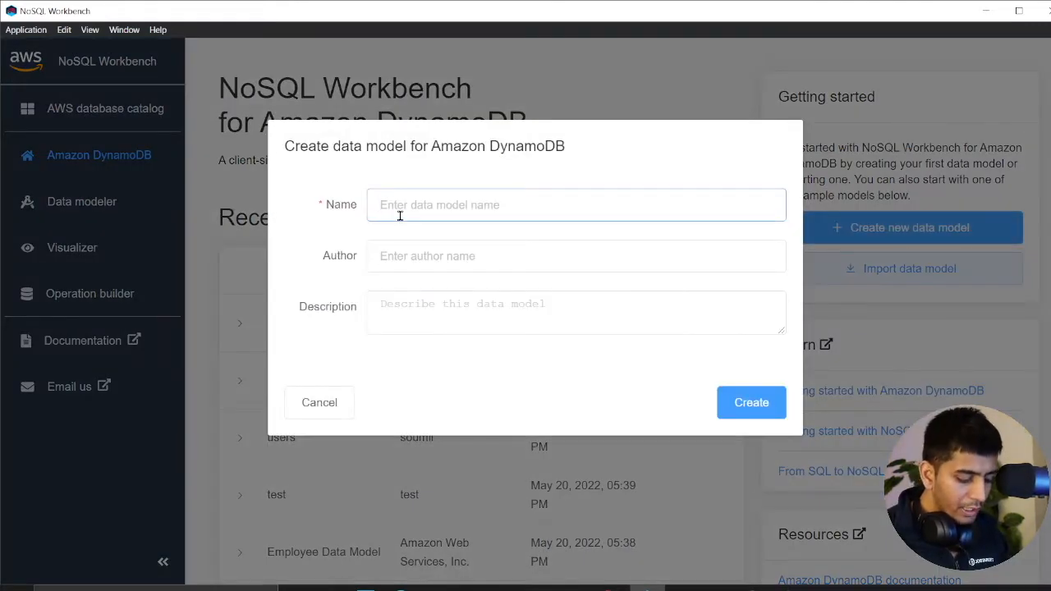
type("Bookstore")
left_click(577, 257)
type("Soumil")
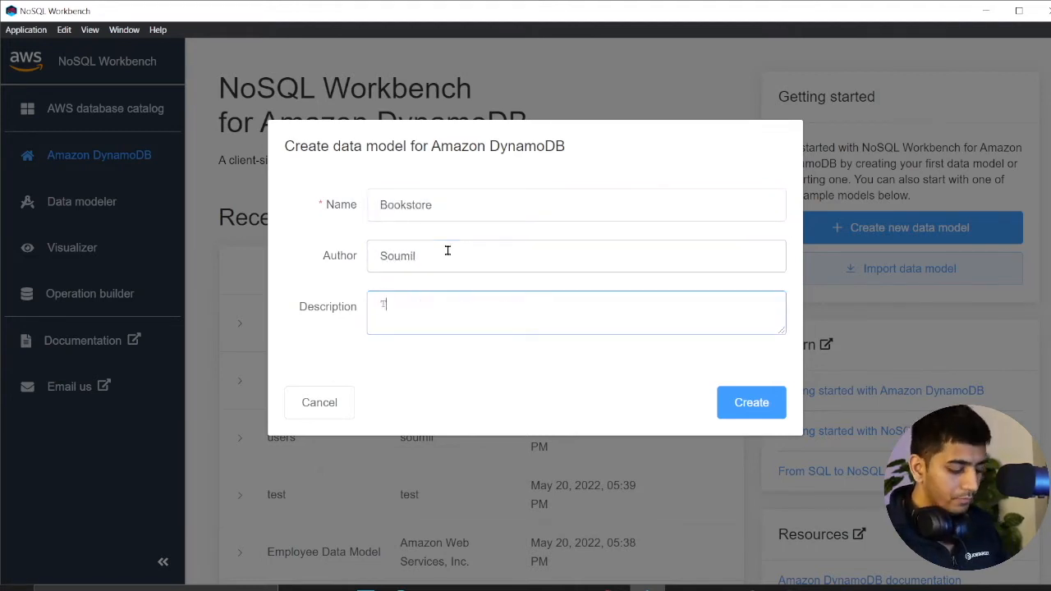
type("WE")
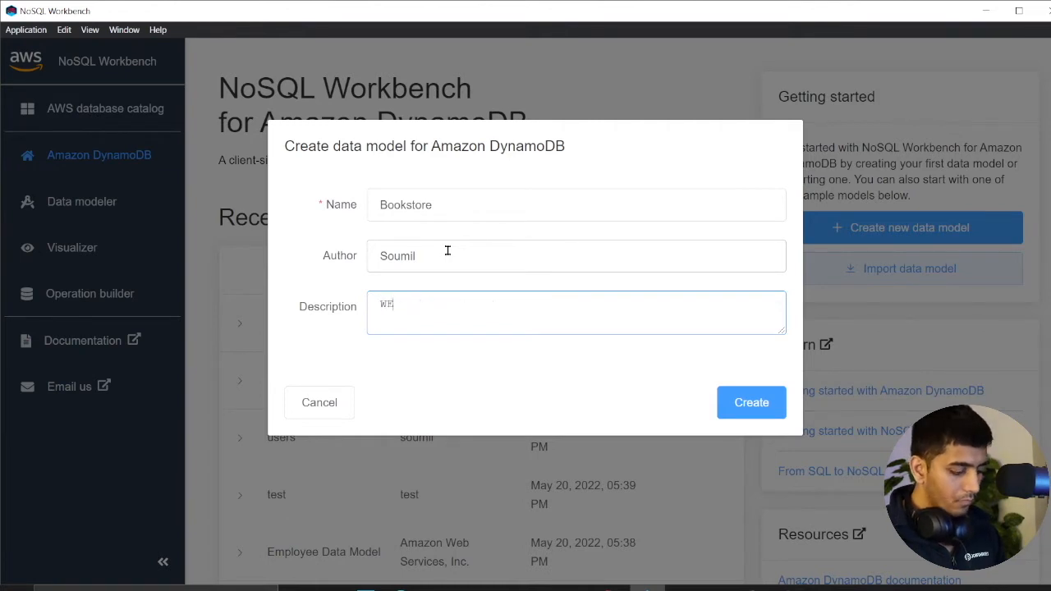
type("We are learning Denormalization by duplicating data")
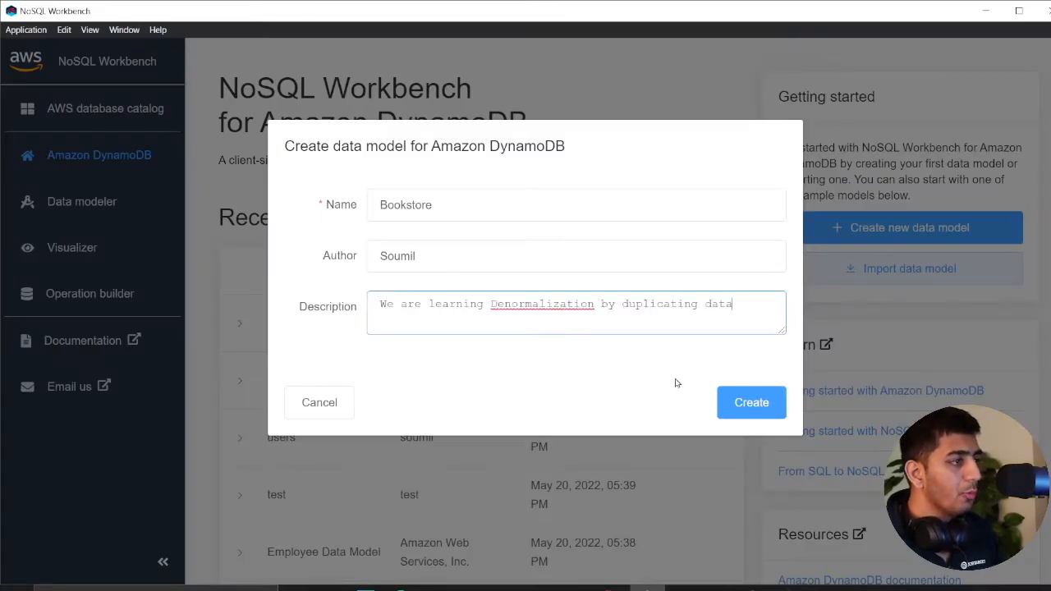
left_click(750, 402)
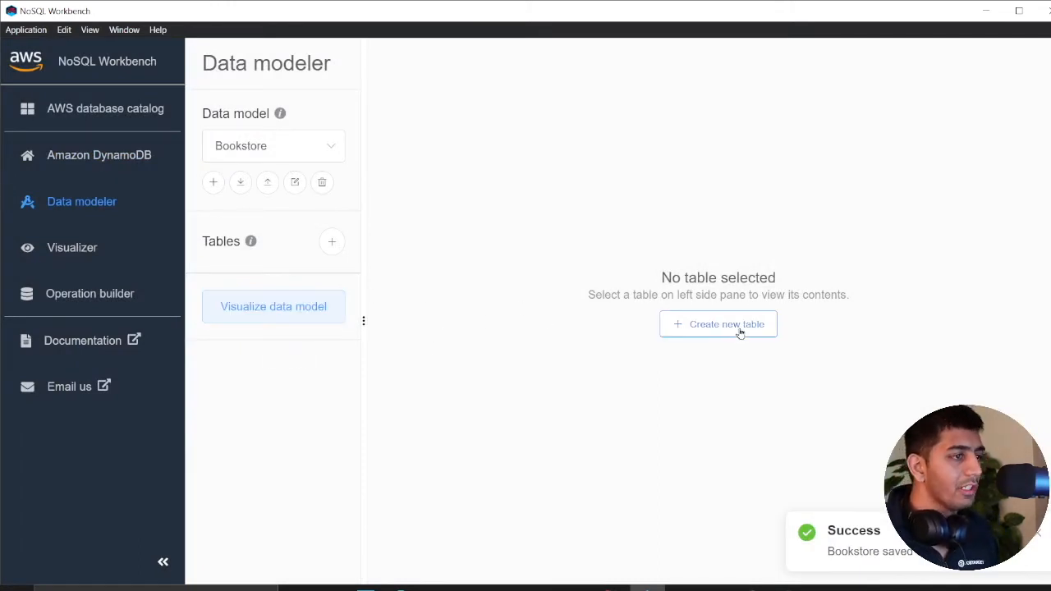
Define an author table with partition key AuthorName# and sort key BookName#
left_click(718, 323)
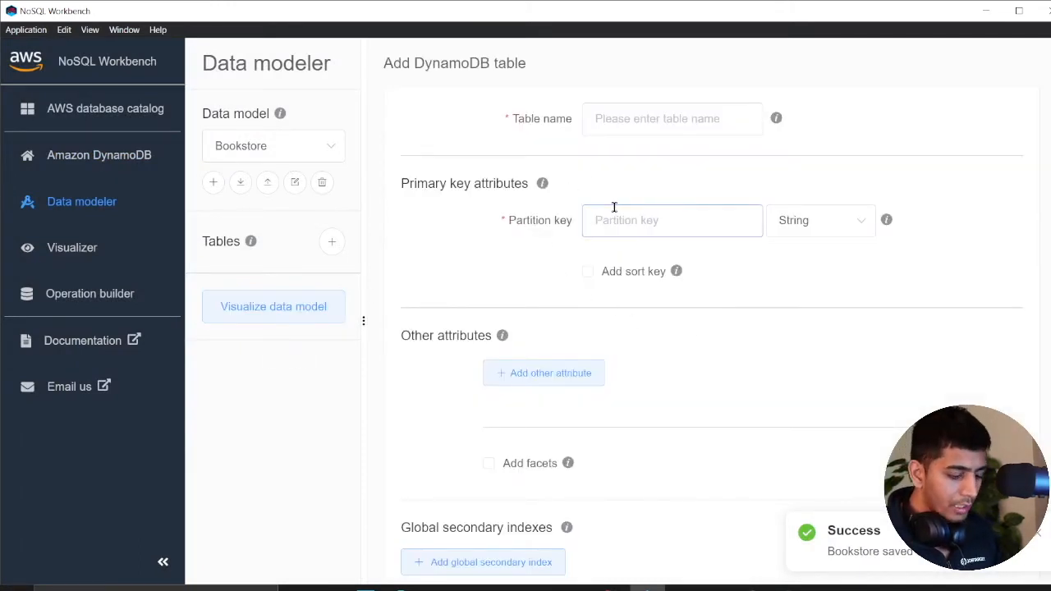
type("authors")
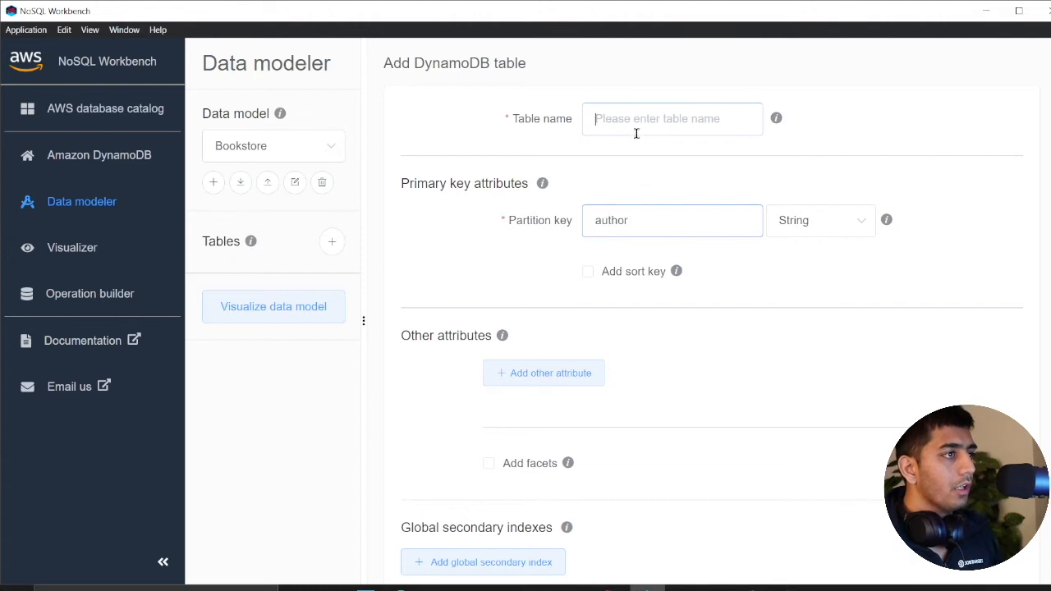
type("author")
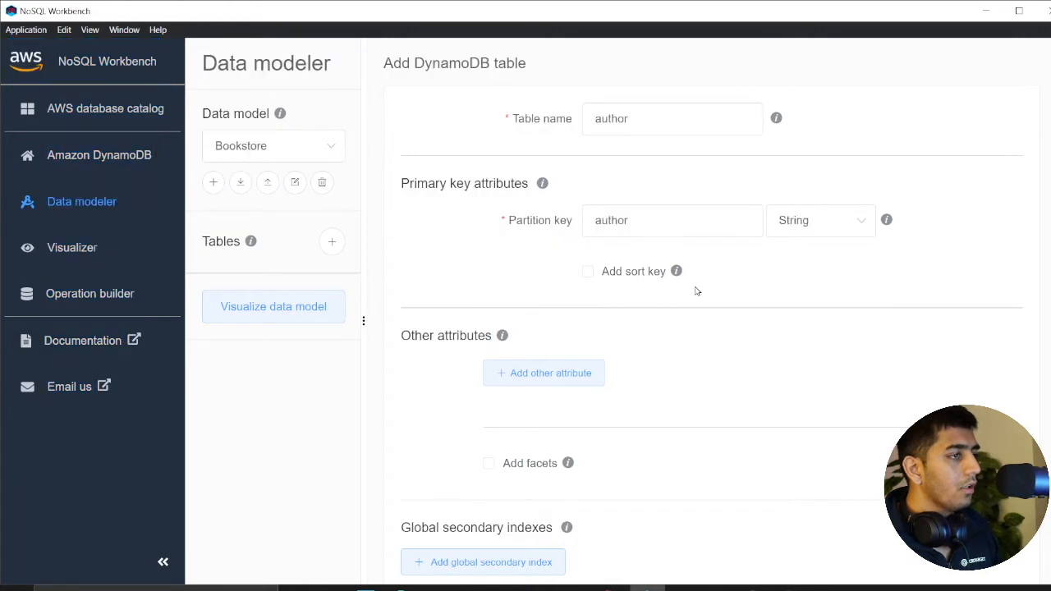
left_click(672, 221)
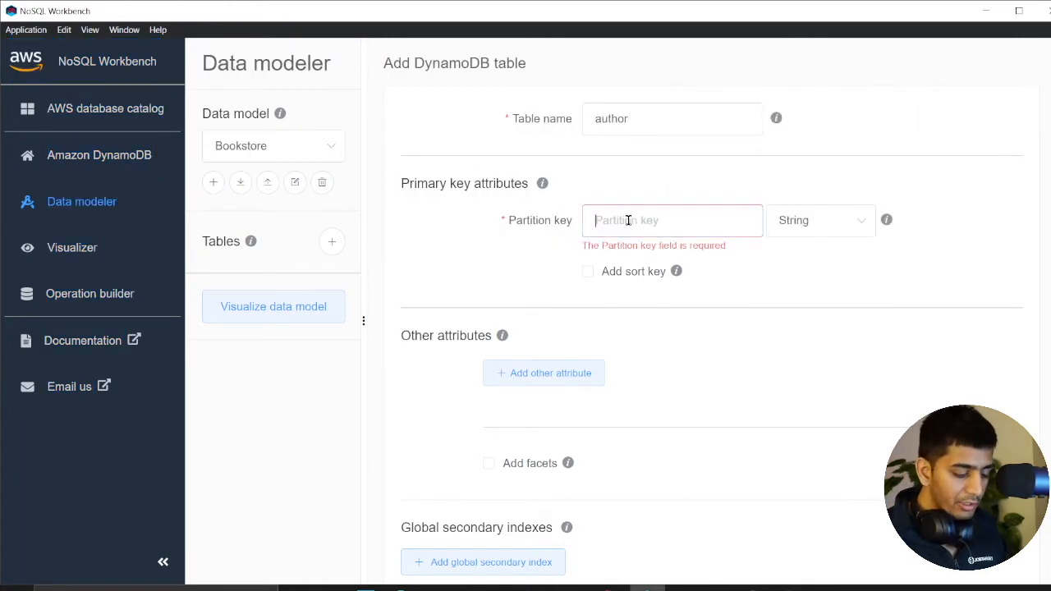
type("AUTHOR")
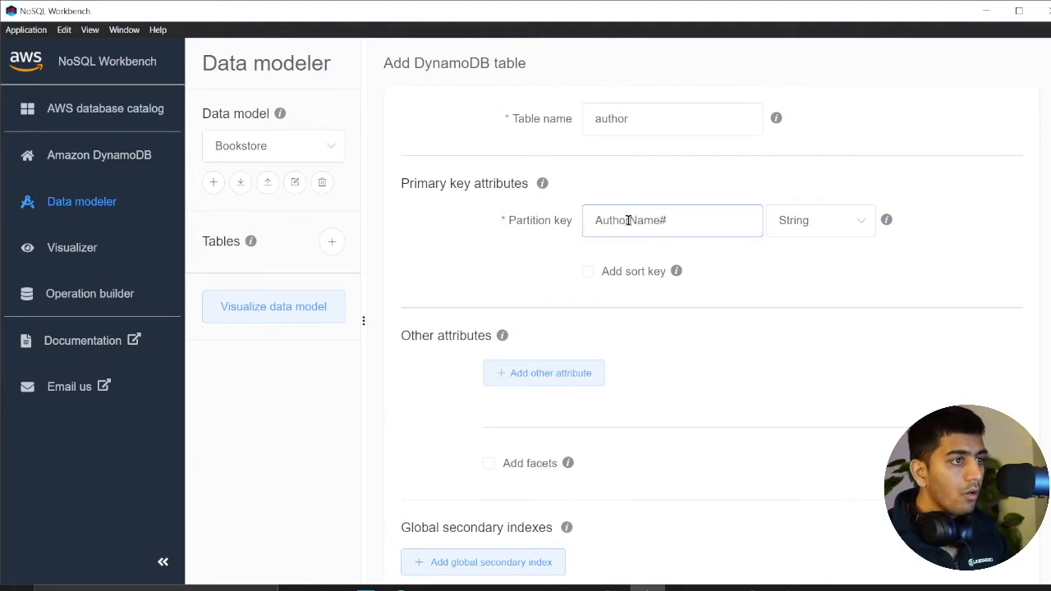
left_click(588, 271)
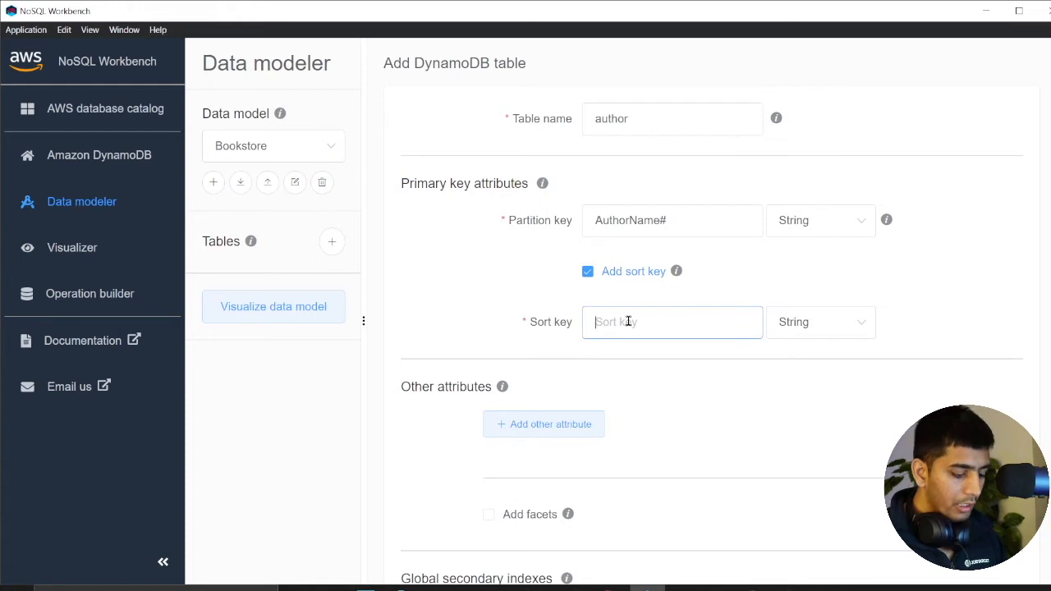
type("BookName#")
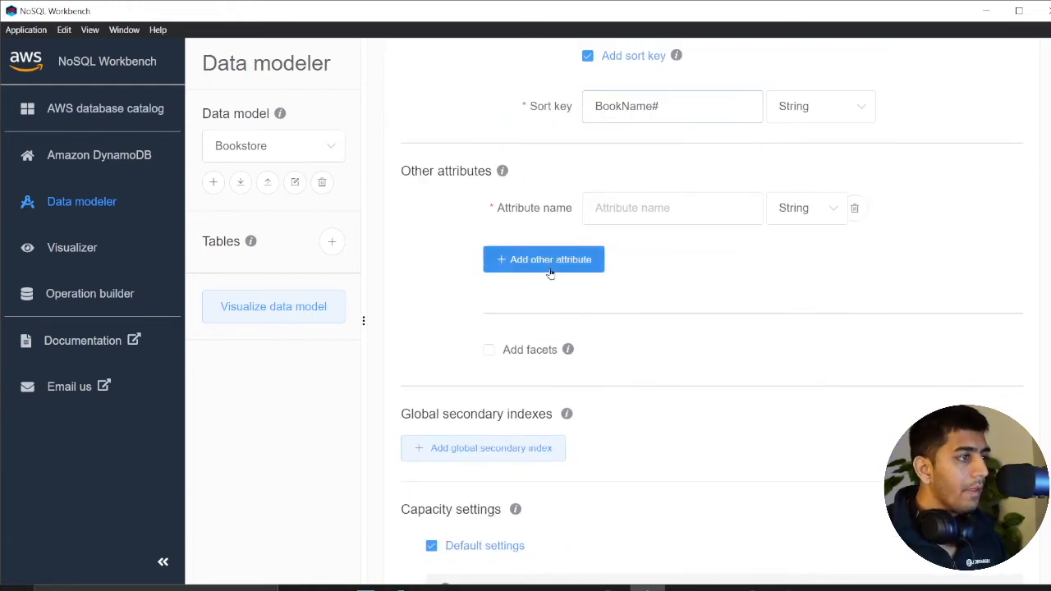
Add releaseYear# and birthDate string attributes and save the author table
type("r")
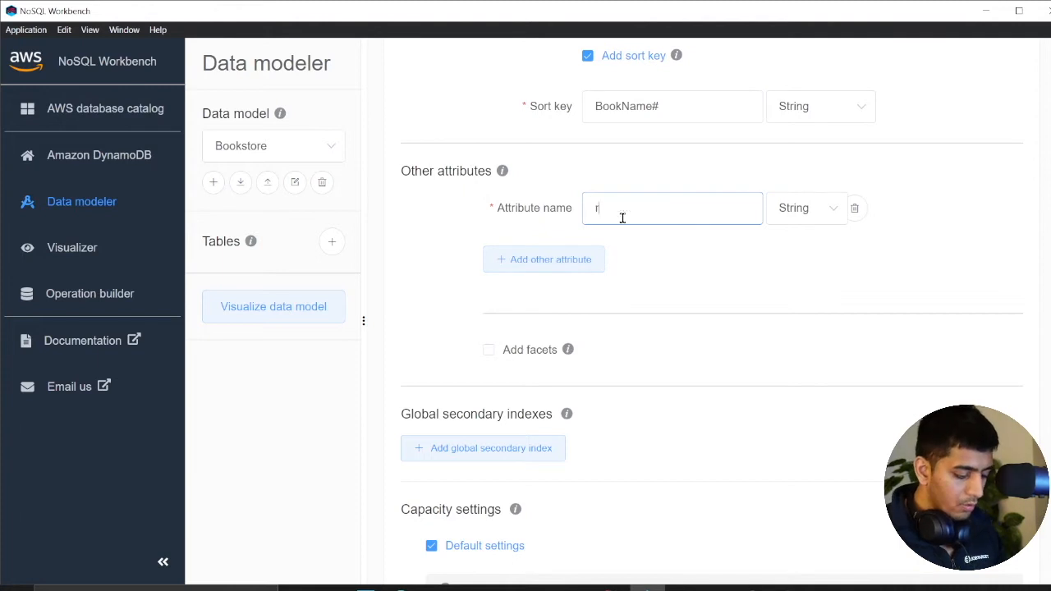
type("eleaseYEar#")
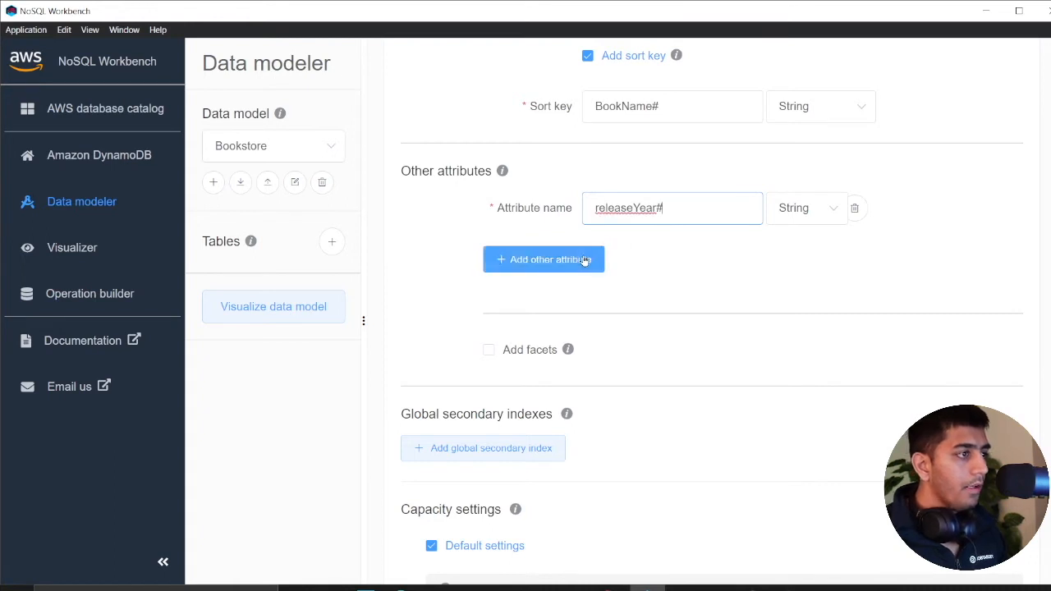
left_click(544, 259)
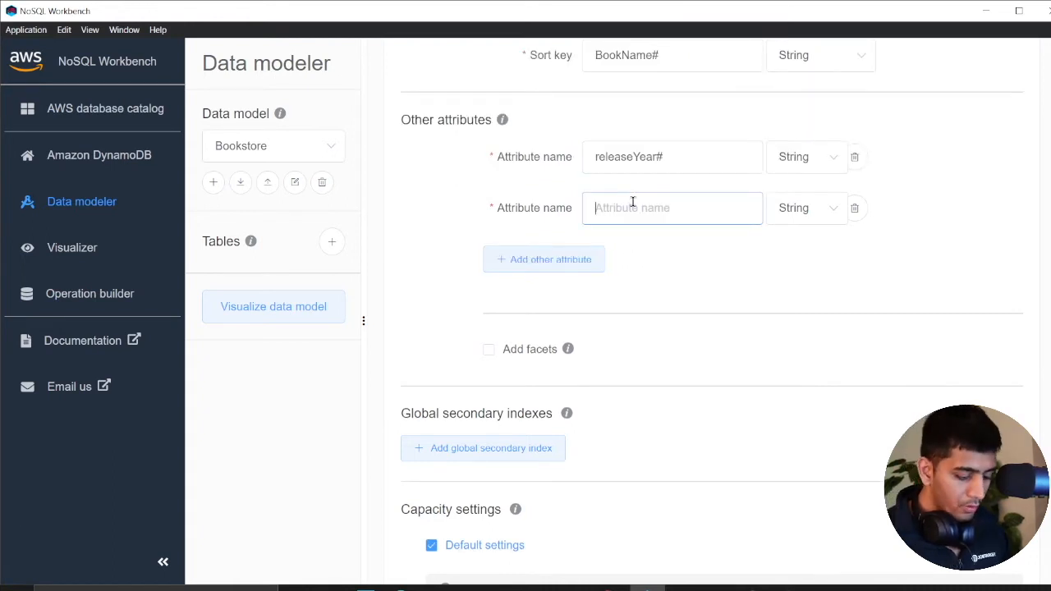
type("b")
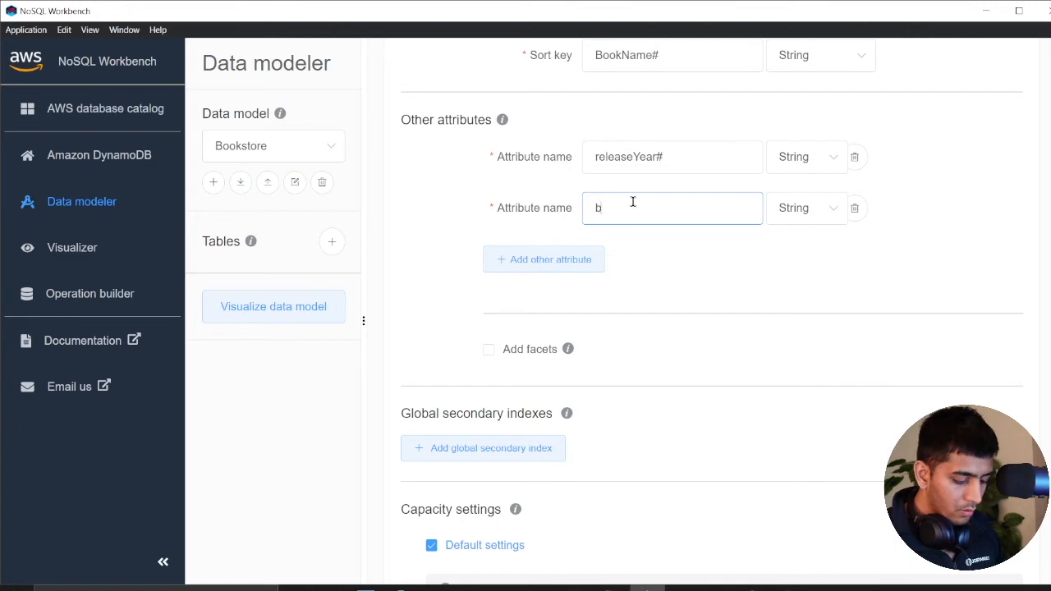
type("irthdate")
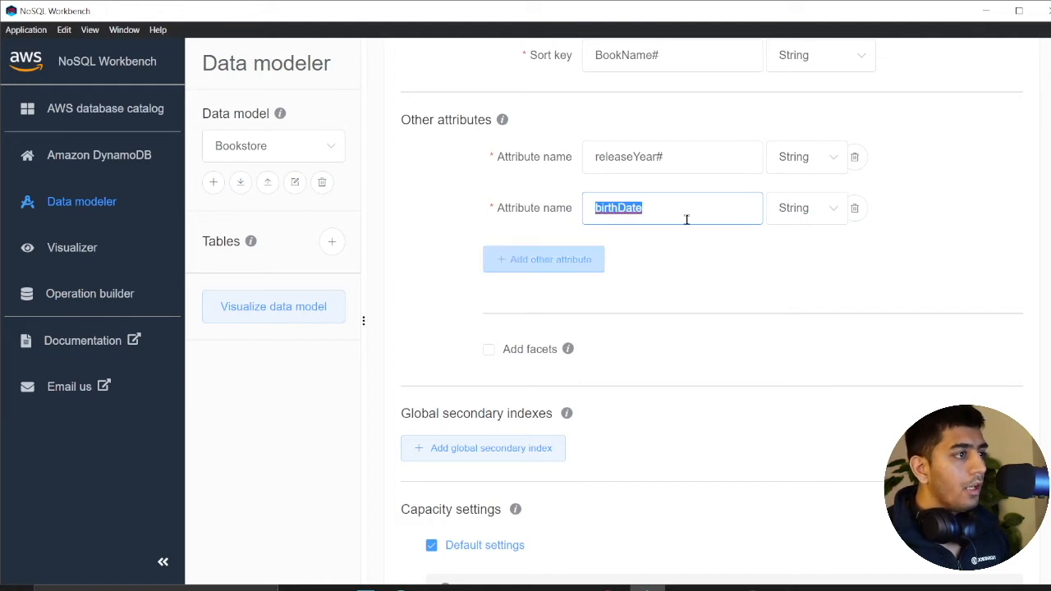
scroll("down", 3)
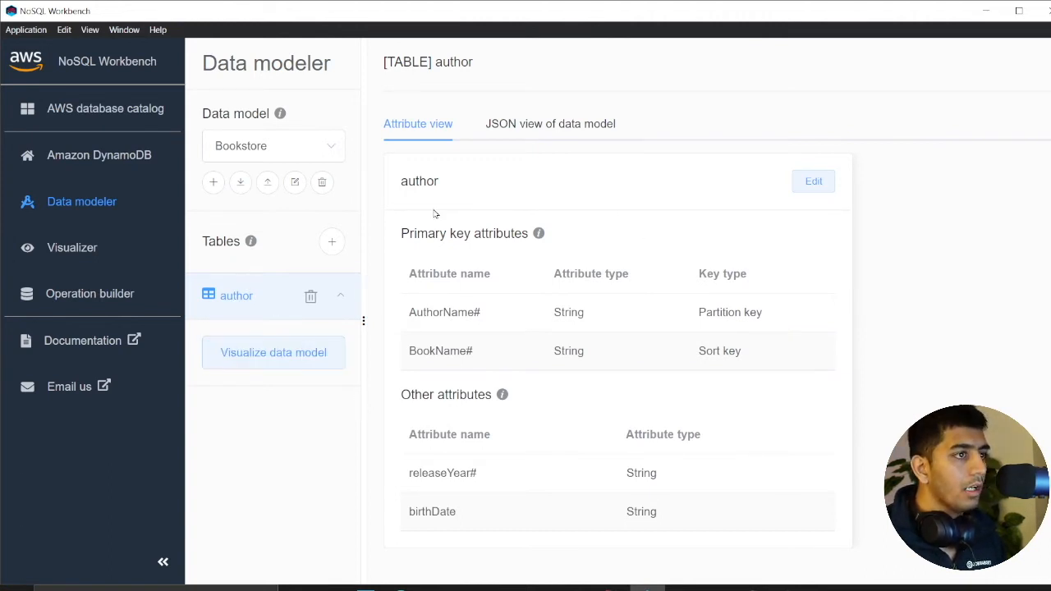
Show the empty author table with its four attribute columns in the Visualizer
left_click(72, 247)
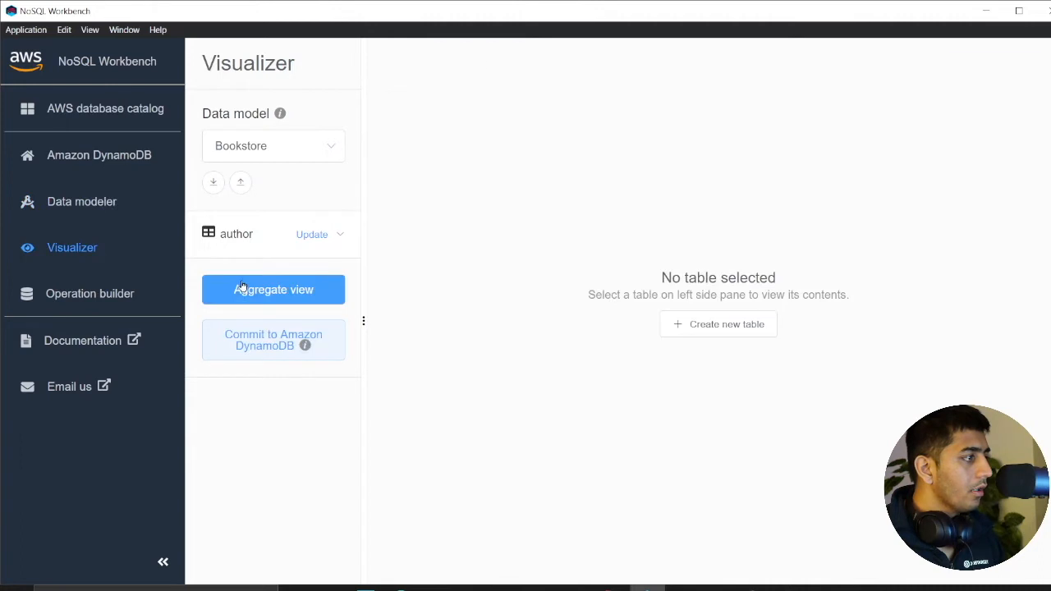
left_click(237, 234)
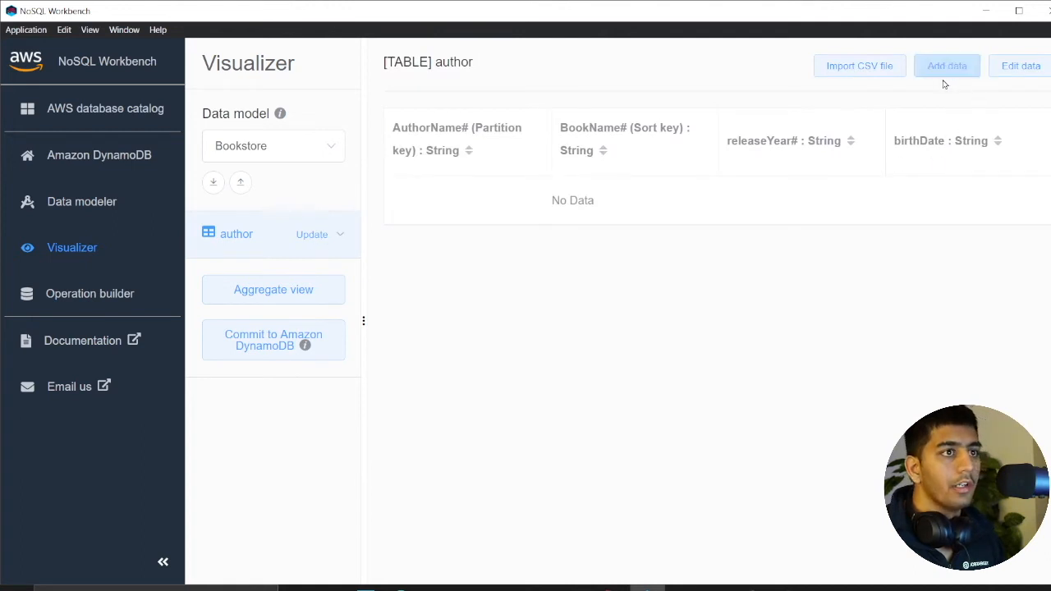
Enter the first row author1, book1, 2022, 1995-06-12 and add a blank second row
left_click(946, 65)
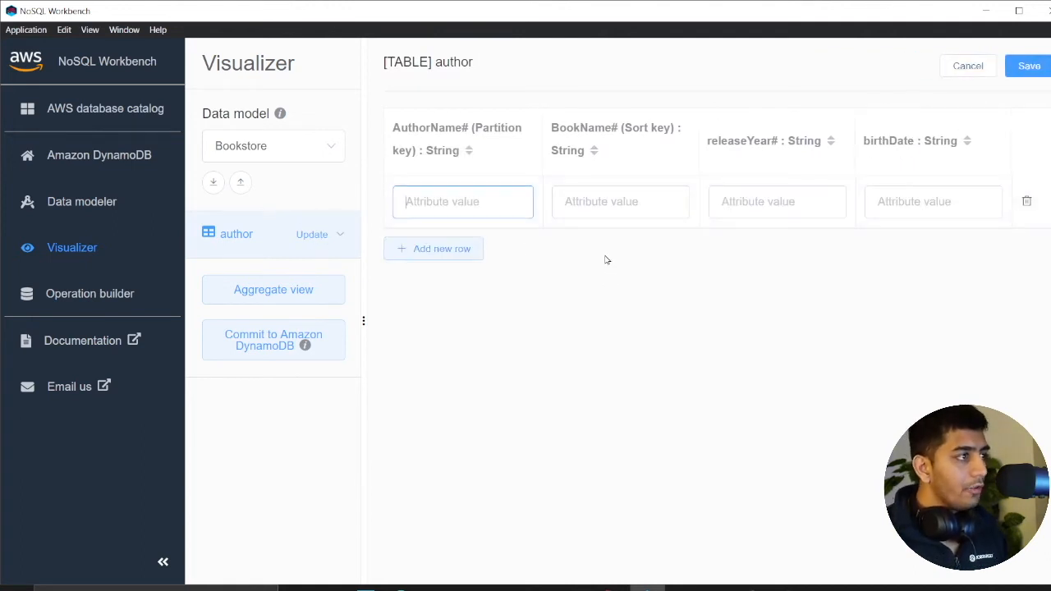
type("author1")
left_click(621, 200)
type("book1")
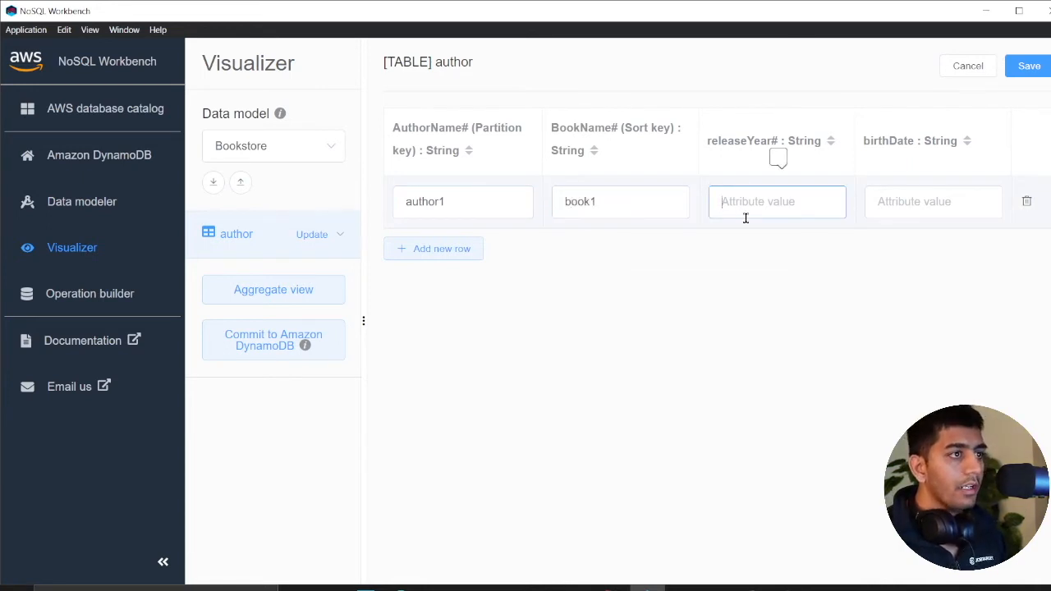
type("2022")
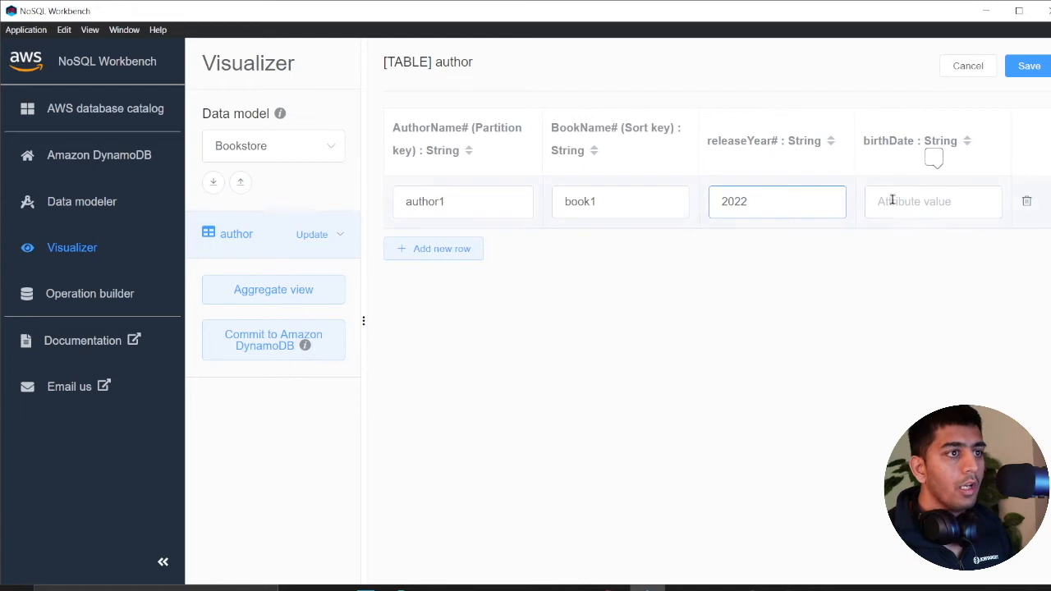
type("1995-06-12")
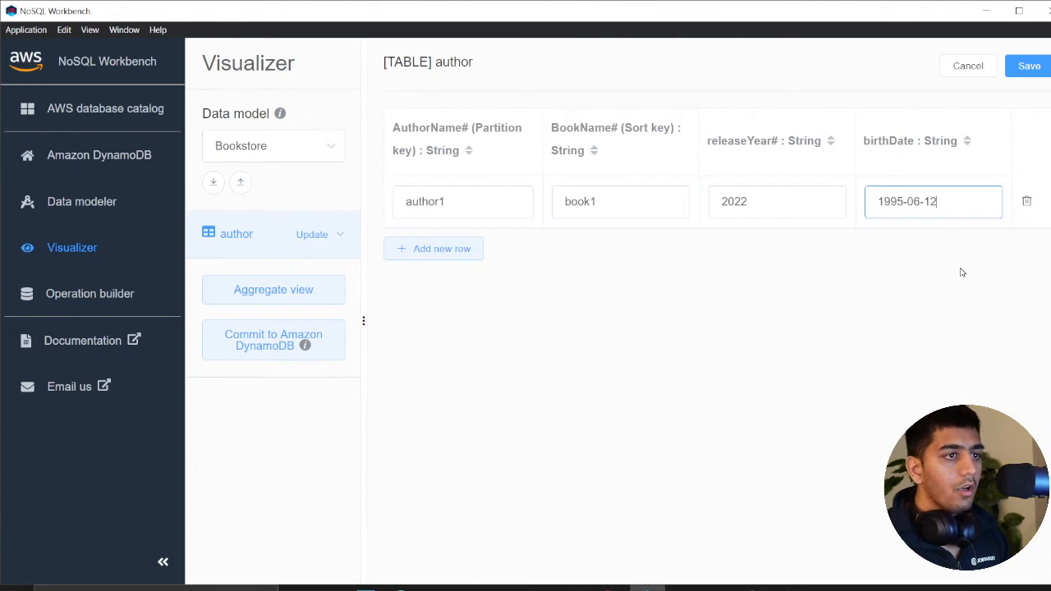
left_click(1028, 66)
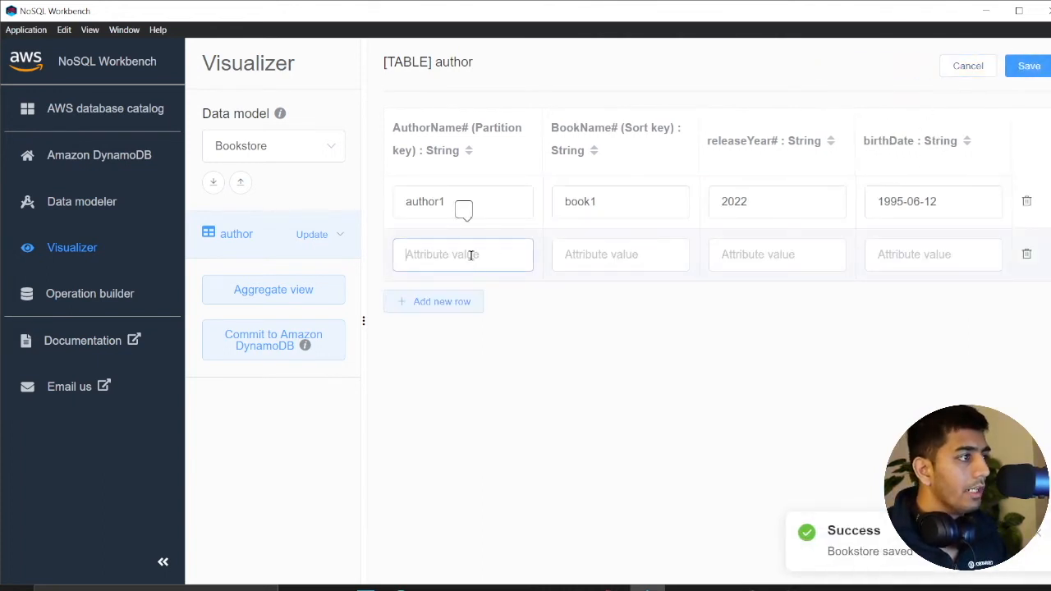
Enter the second row: author1, book2, release year 2021 and a birth date
type("author")
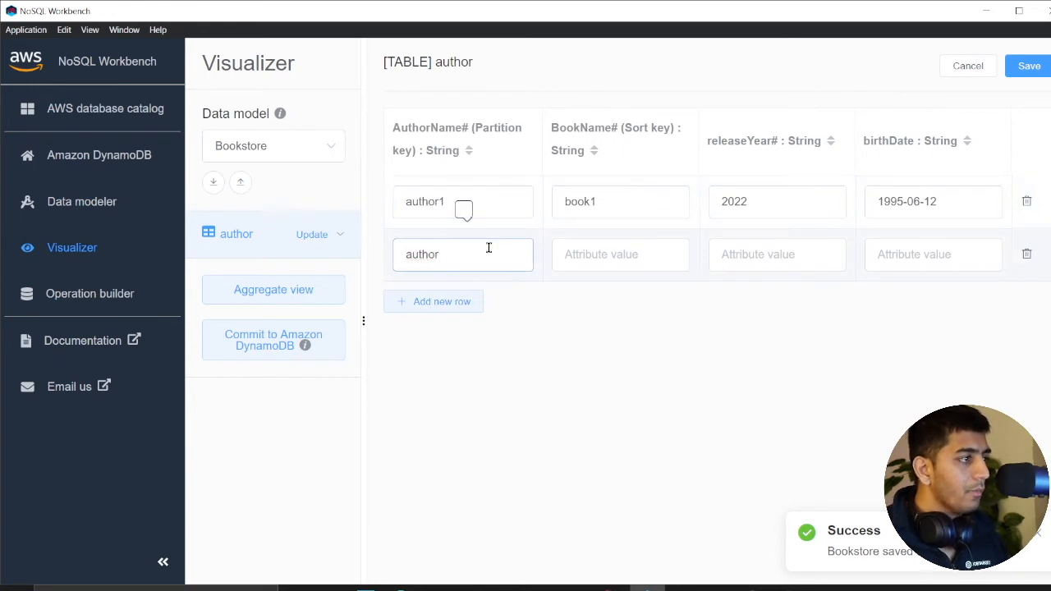
type("b")
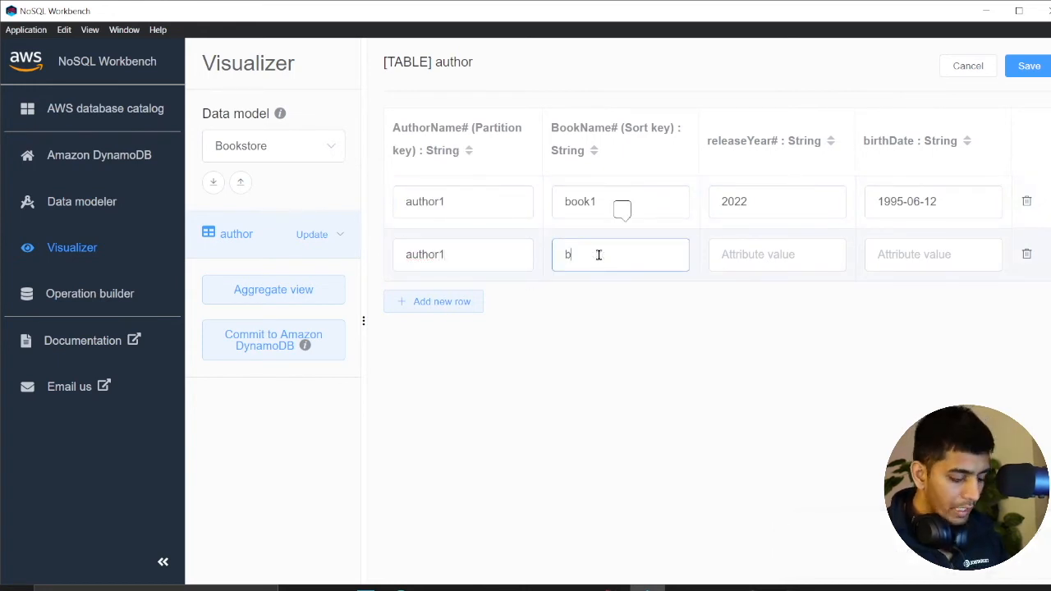
type("ook2")
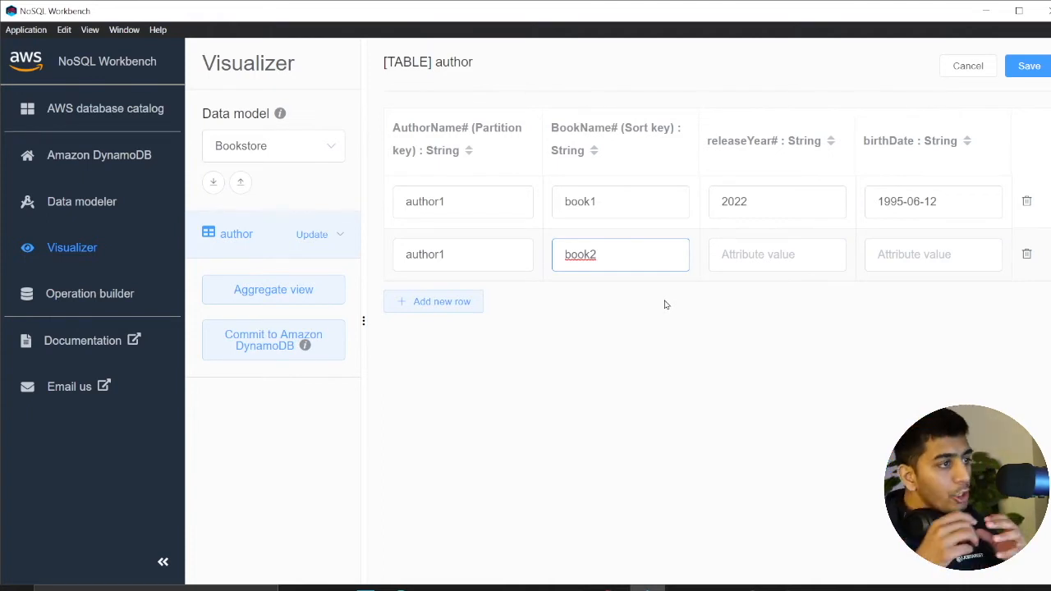
left_click(777, 253)
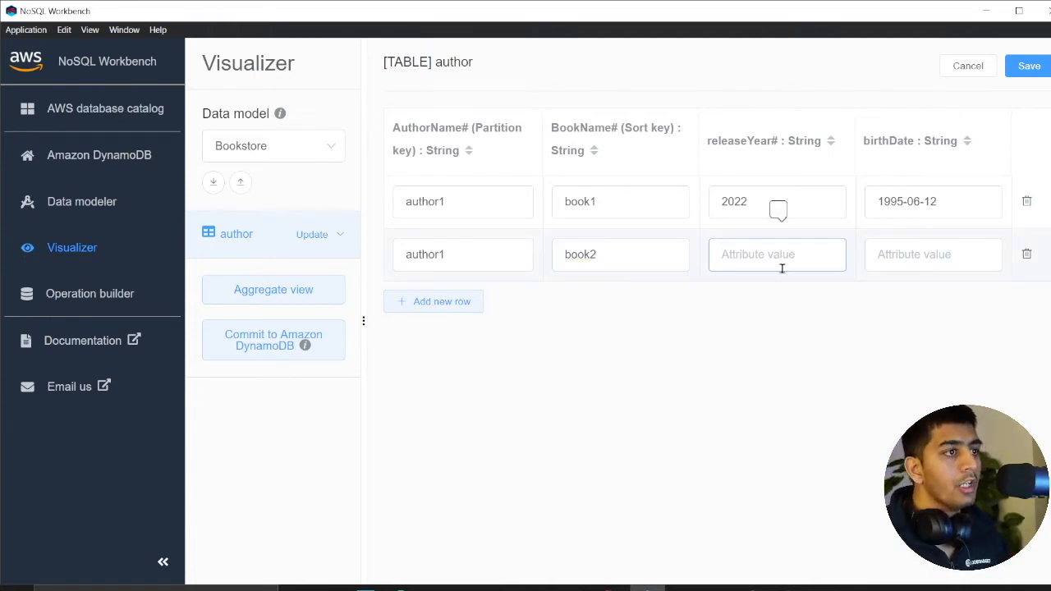
type("2021")
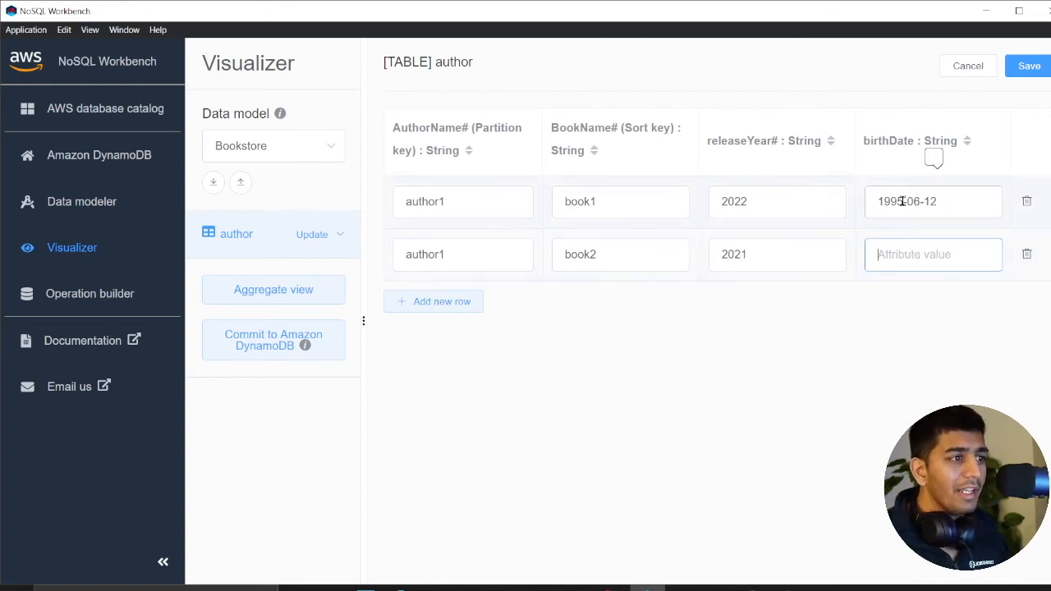
type("1995-06-12")
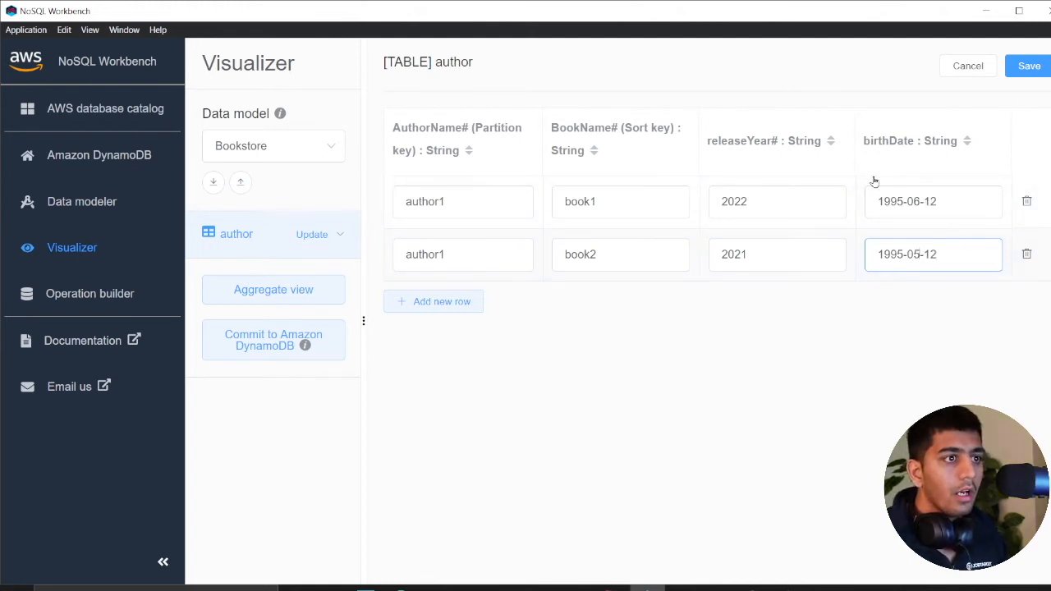
Correct both rows' birth dates to 1995-08-12 and save the Bookstore model
left_click(933, 200)
type("8")
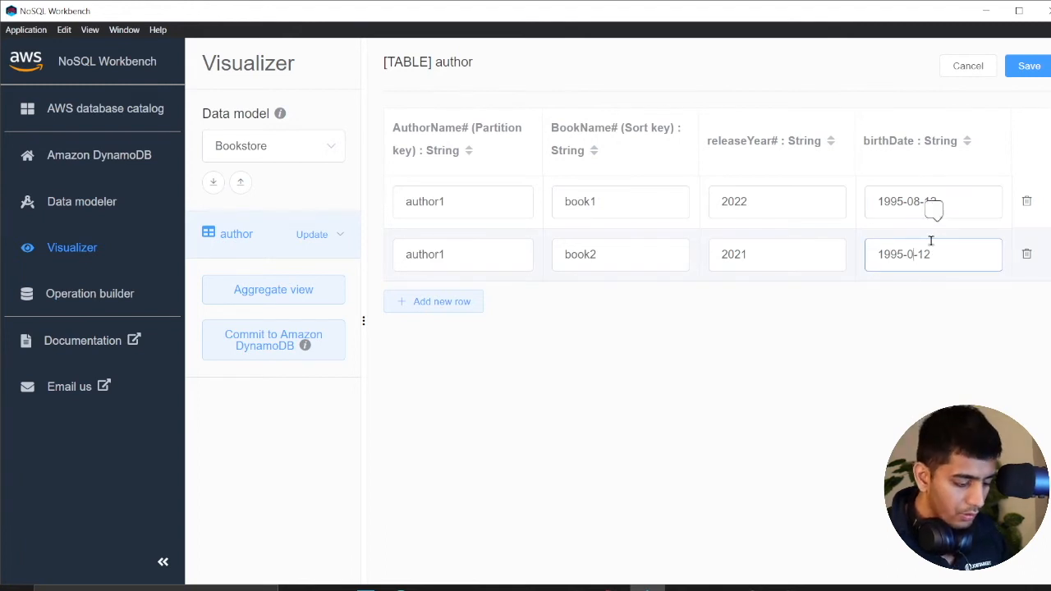
left_click(1029, 66)
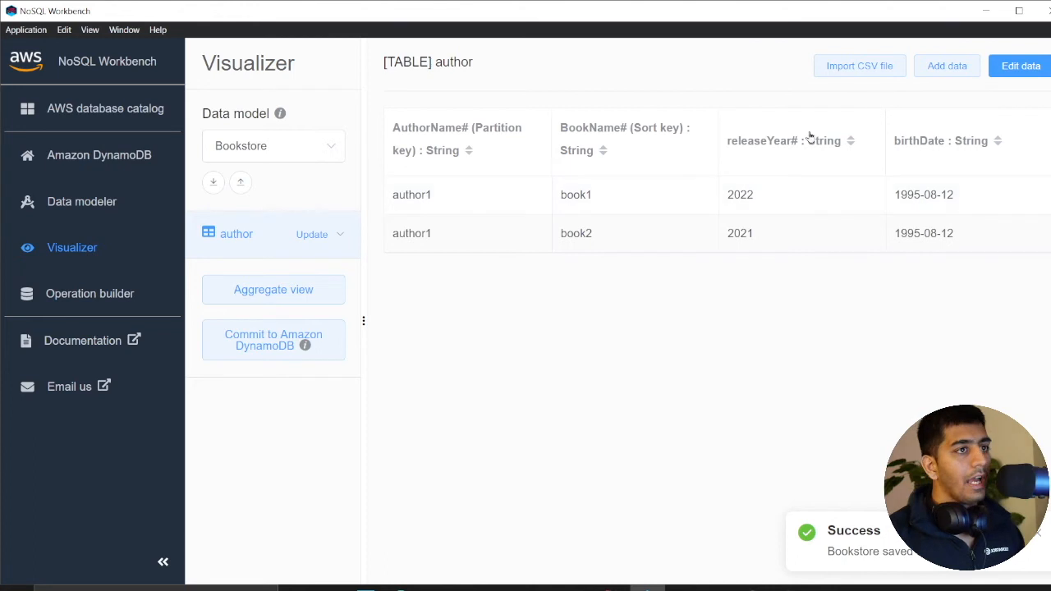
Switch the Visualizer to Aggregate view, grouping book1 and book2 under author1
left_click(272, 289)
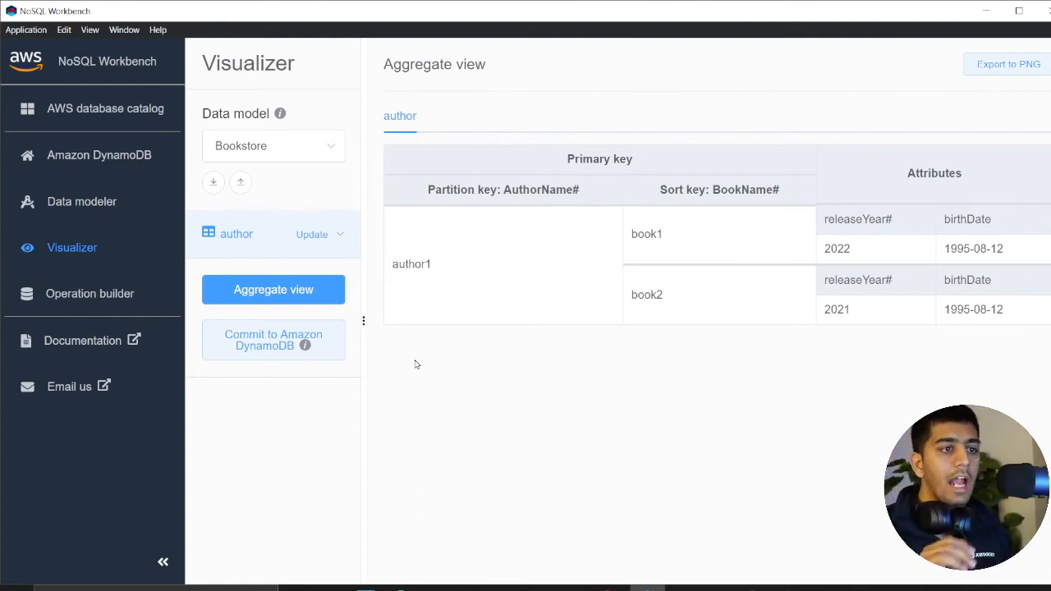
mouse_move(844, 237)
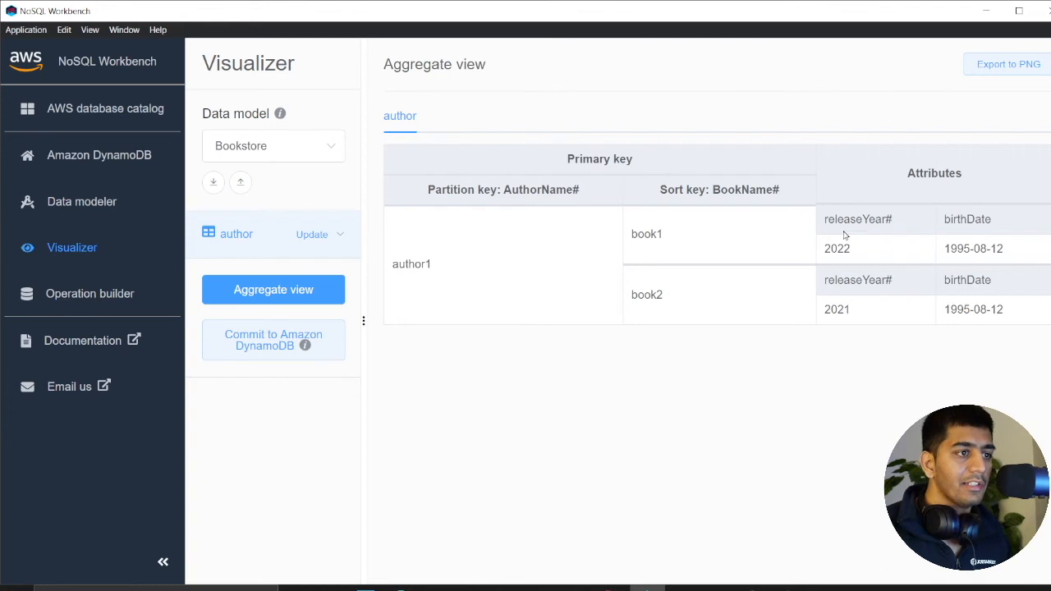
mouse_move(897, 261)
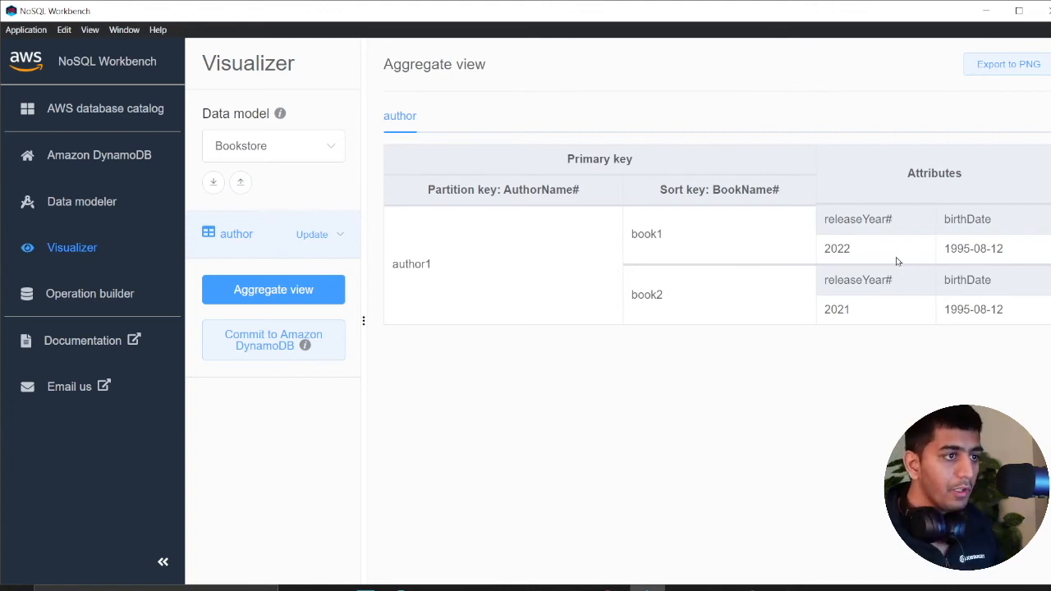
mouse_move(956, 253)
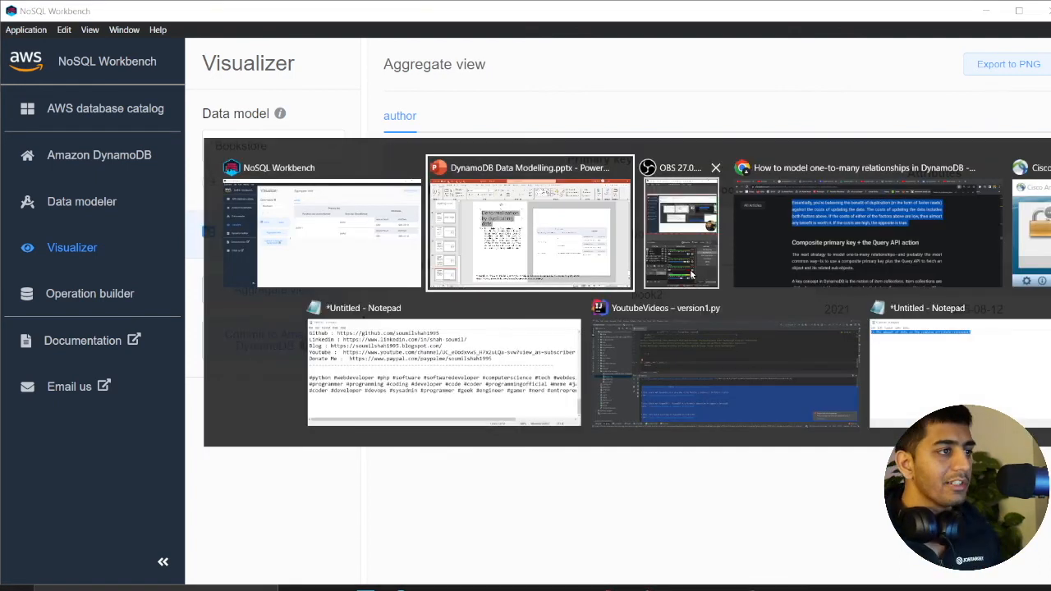
Return to the DynamoDB Data Modelling deck on the denormalization slide and deselect the citation
left_click(529, 230)
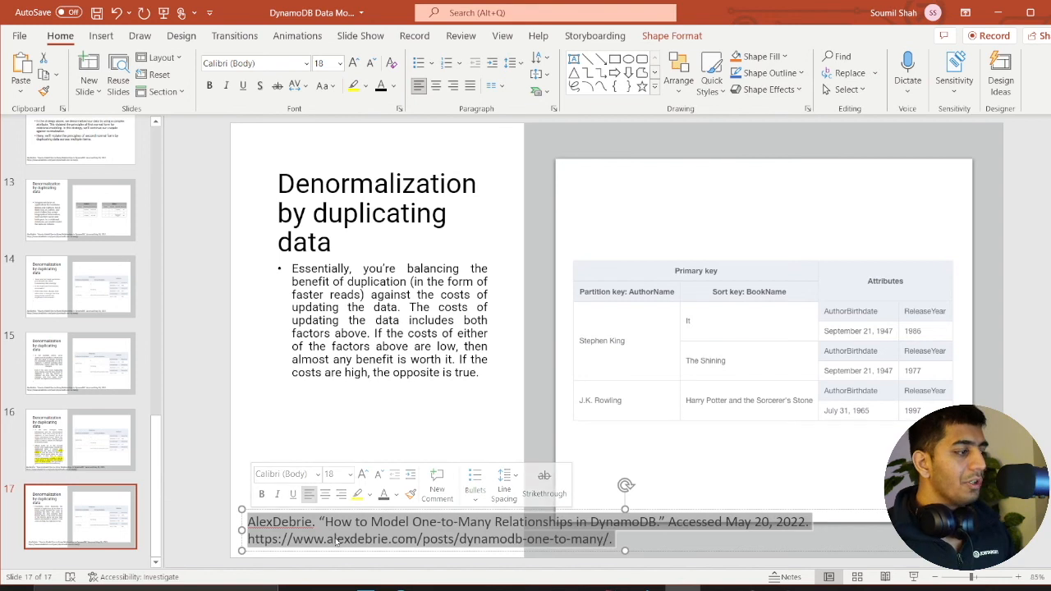
left_click(420, 522)
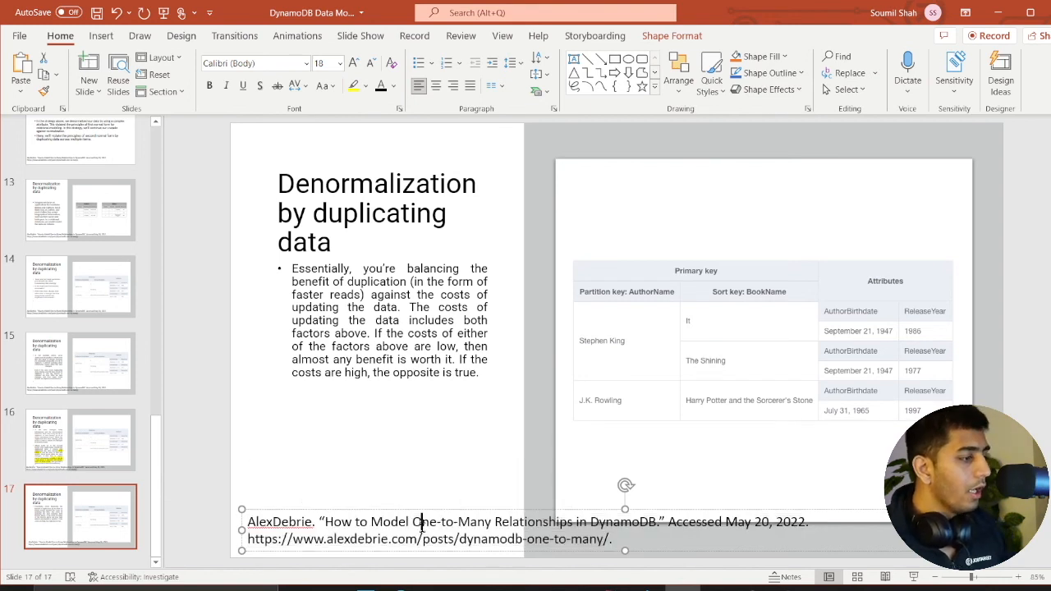